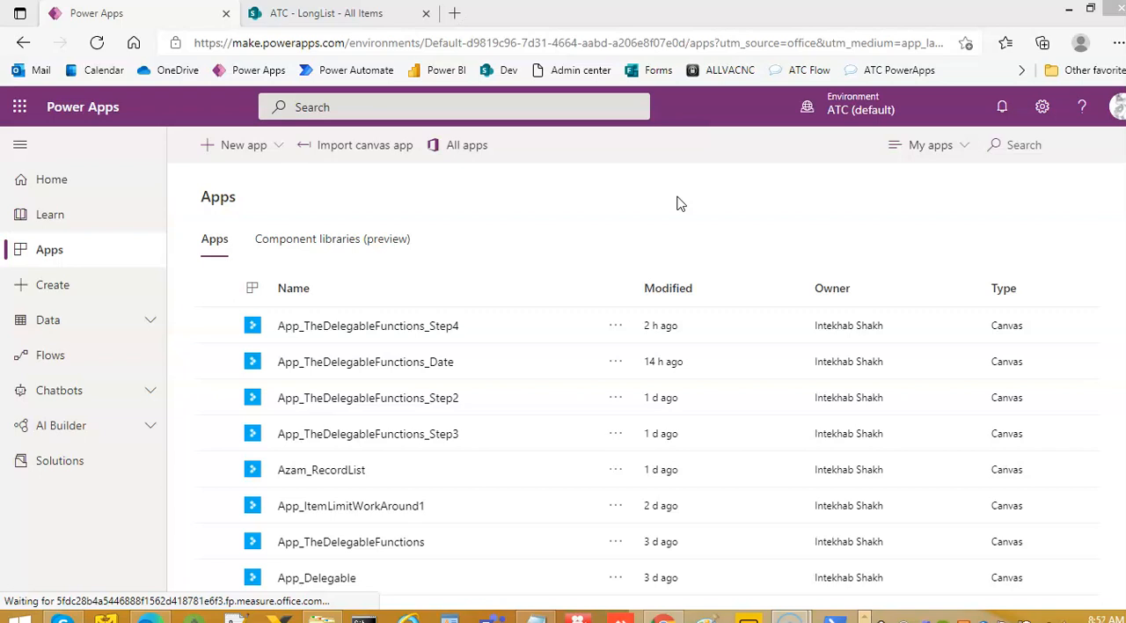
Create a blank tablet-format canvas app named App_MultiFilter_Step1.
{"action": "left_click", "coordinate": [52, 284]}
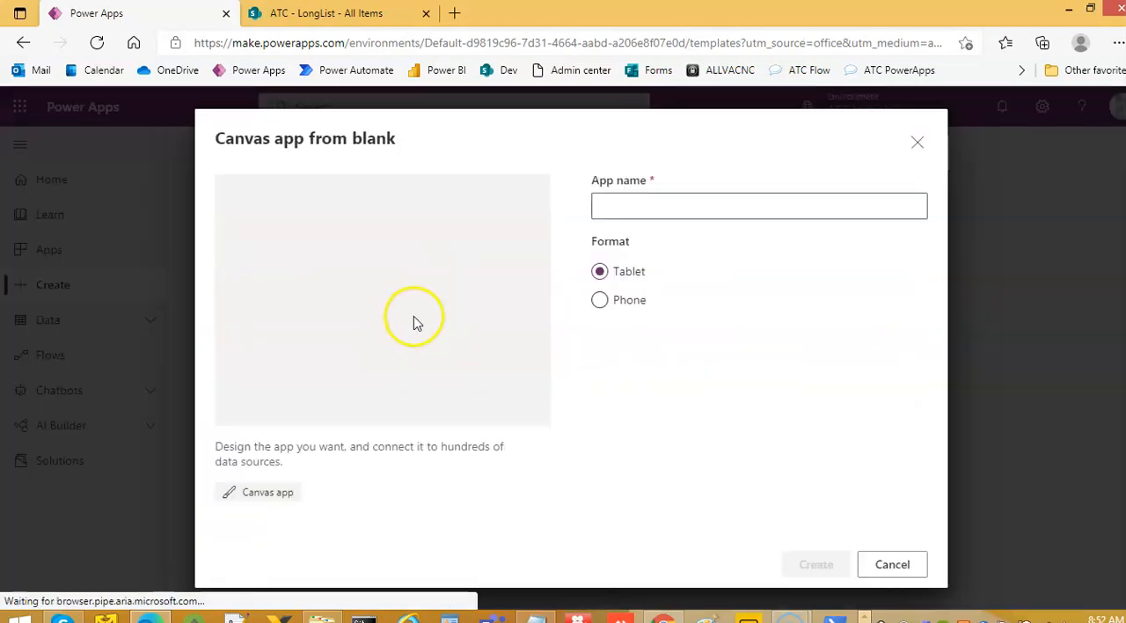
{"action": "left_click", "coordinate": [759, 205]}
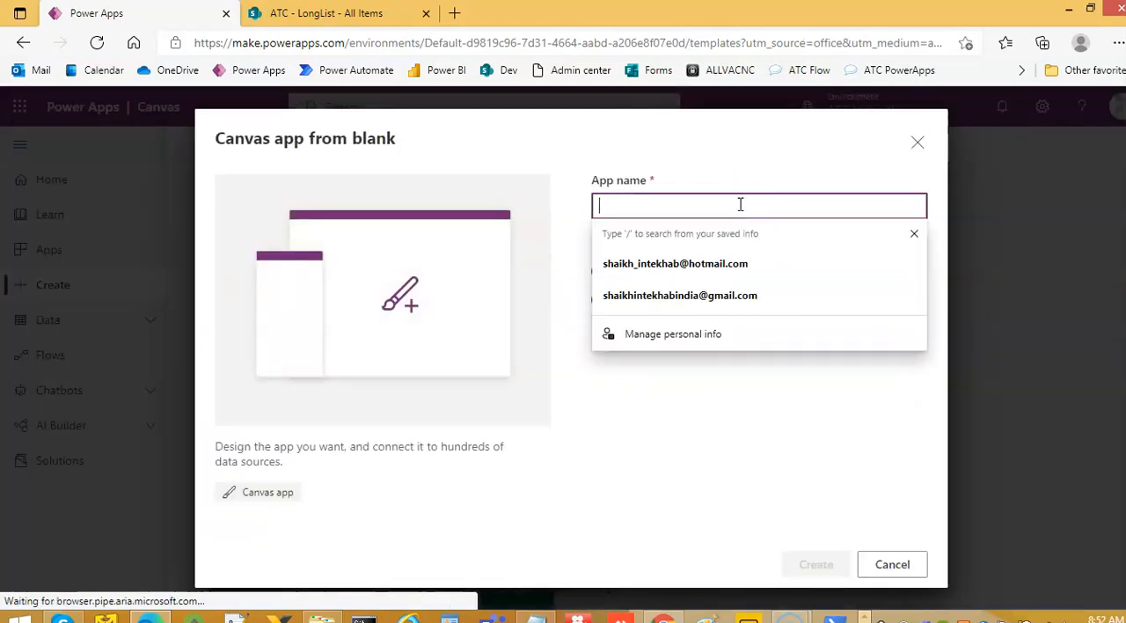
{"action": "type", "text": "App_MultiFilter"}
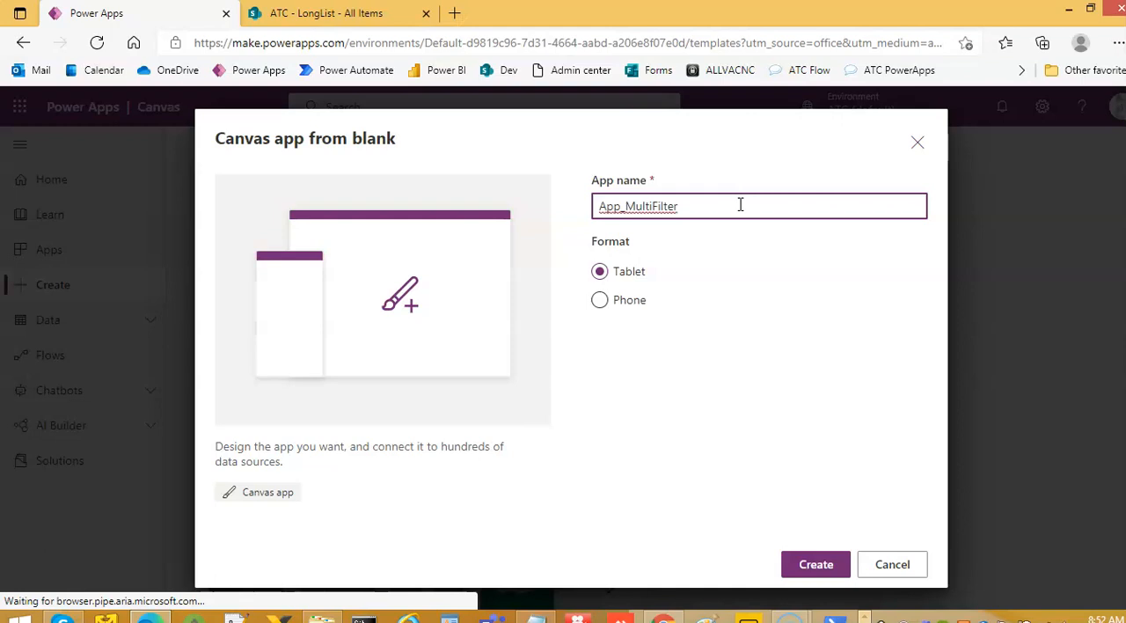
{"action": "type", "text": "_Step"}
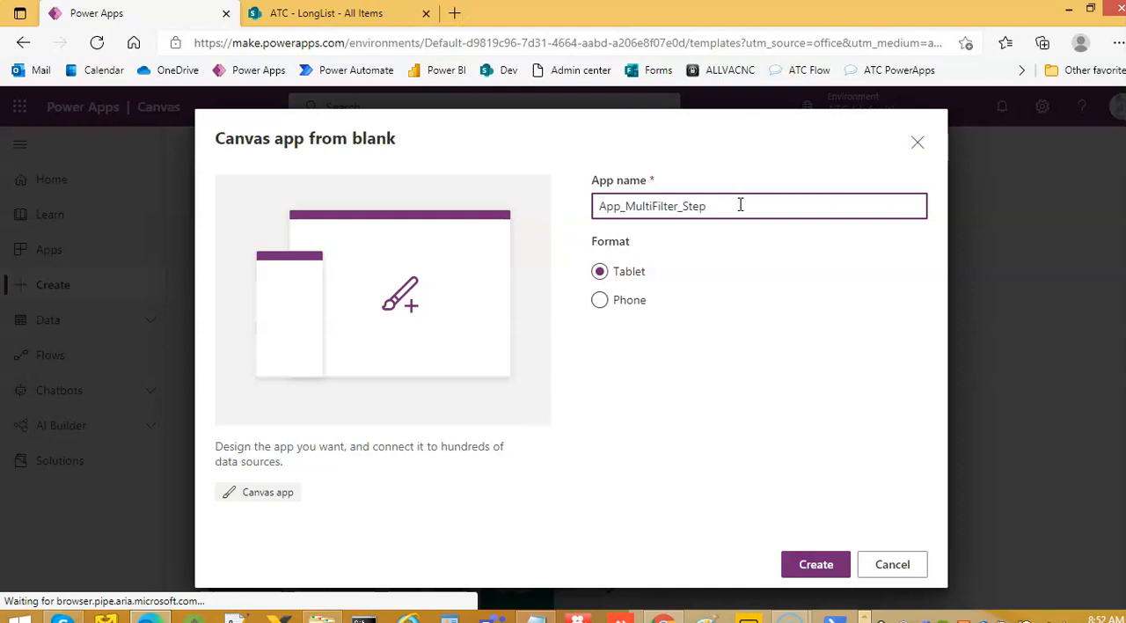
{"action": "type", "text": "1"}
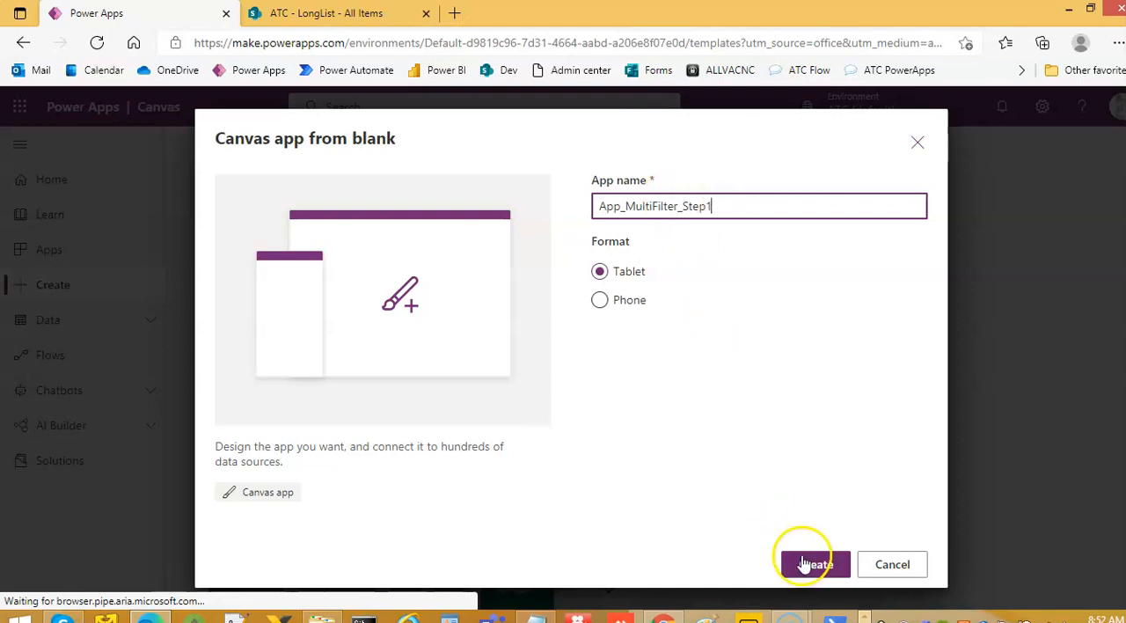
{"action": "left_click", "coordinate": [811, 564]}
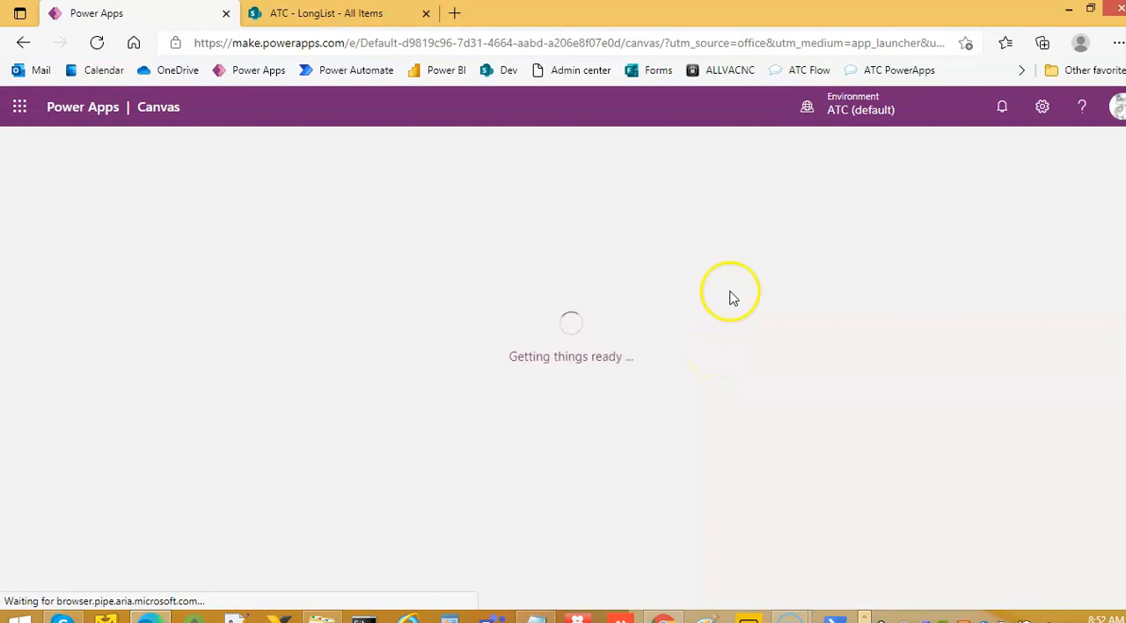
Switch to the ATC - LongList tab and scroll right to review FirstName, LastName, City, PublishDate.
{"action": "left_click", "coordinate": [326, 12]}
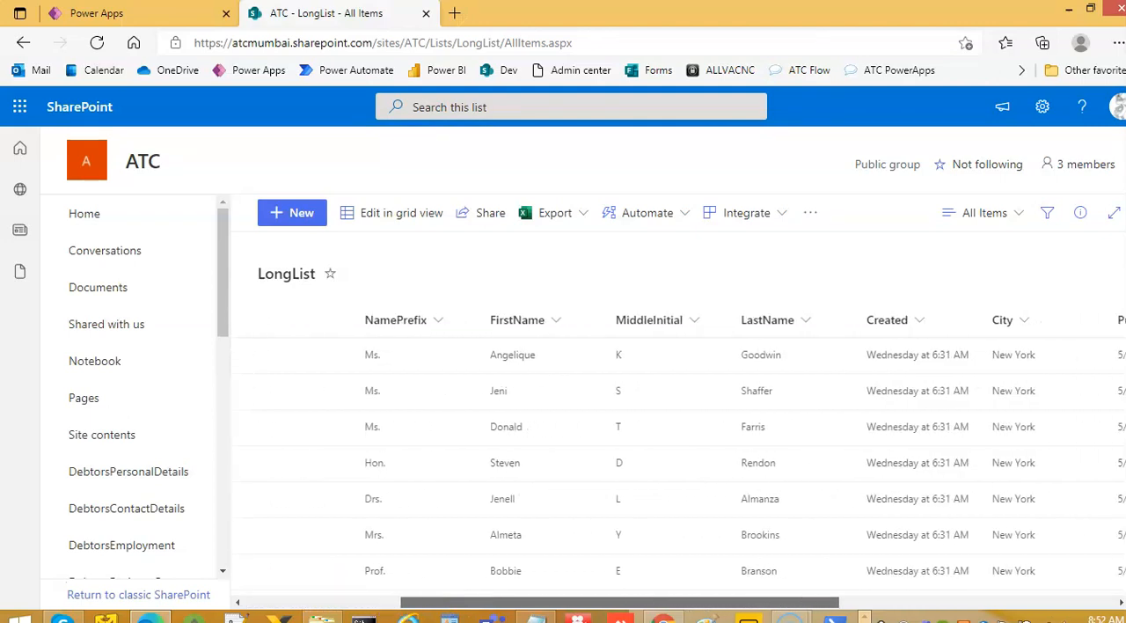
{"action": "scroll", "scroll_direction": "right", "scroll_amount": 3}
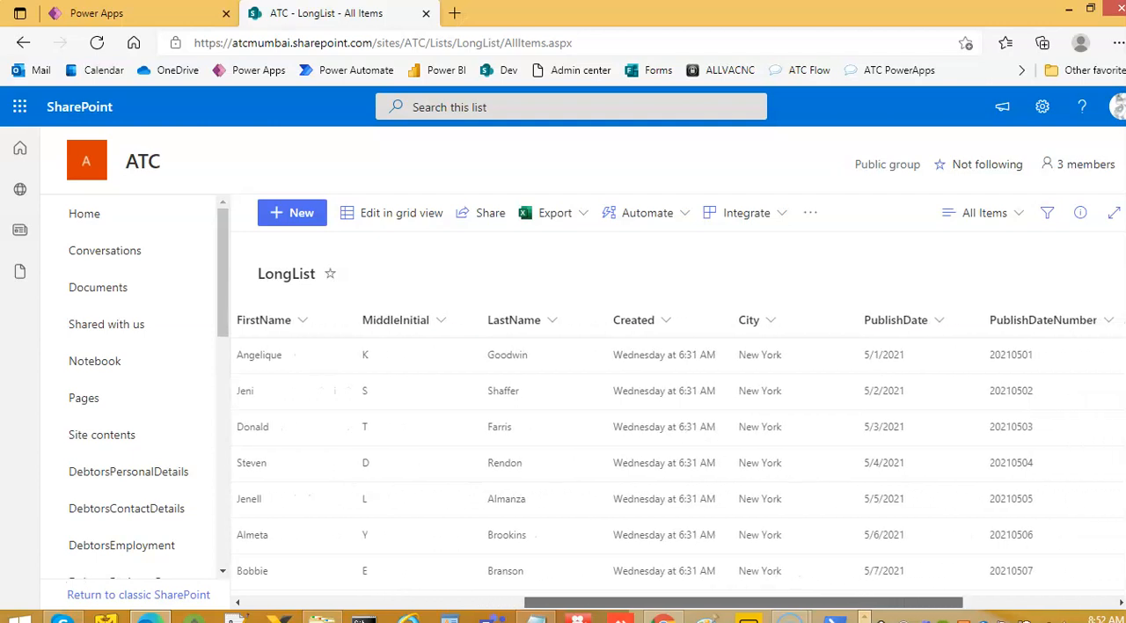
{"action": "scroll", "scroll_direction": "right", "scroll_amount": 3}
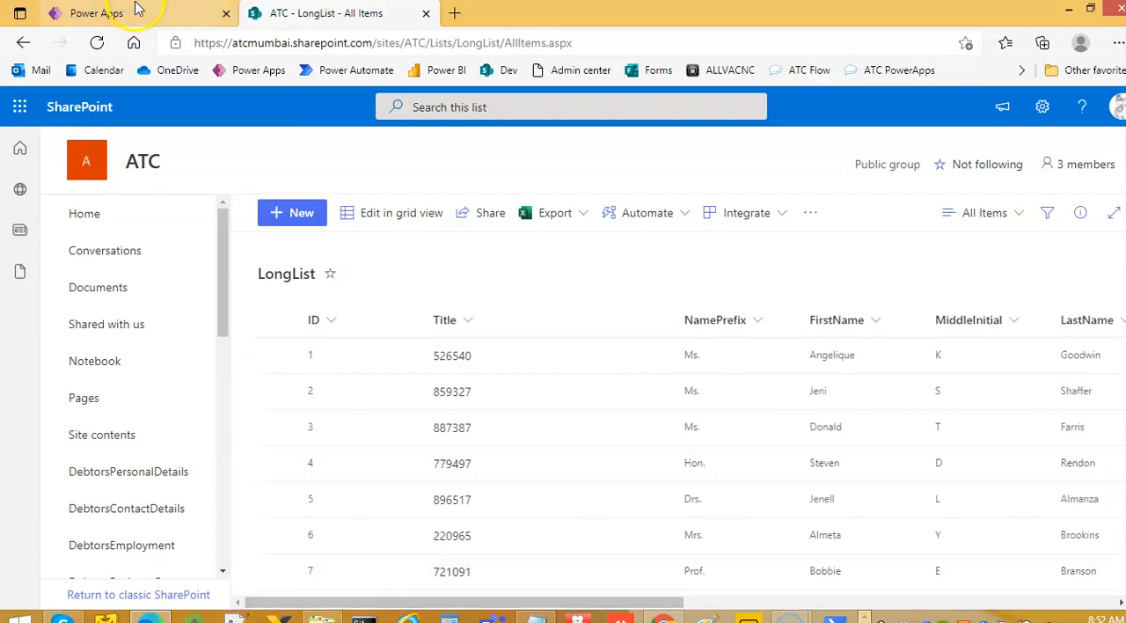
Skip the welcome and add LongList from the ATC site via the SharePoint connector.
{"action": "left_click", "coordinate": [97, 13]}
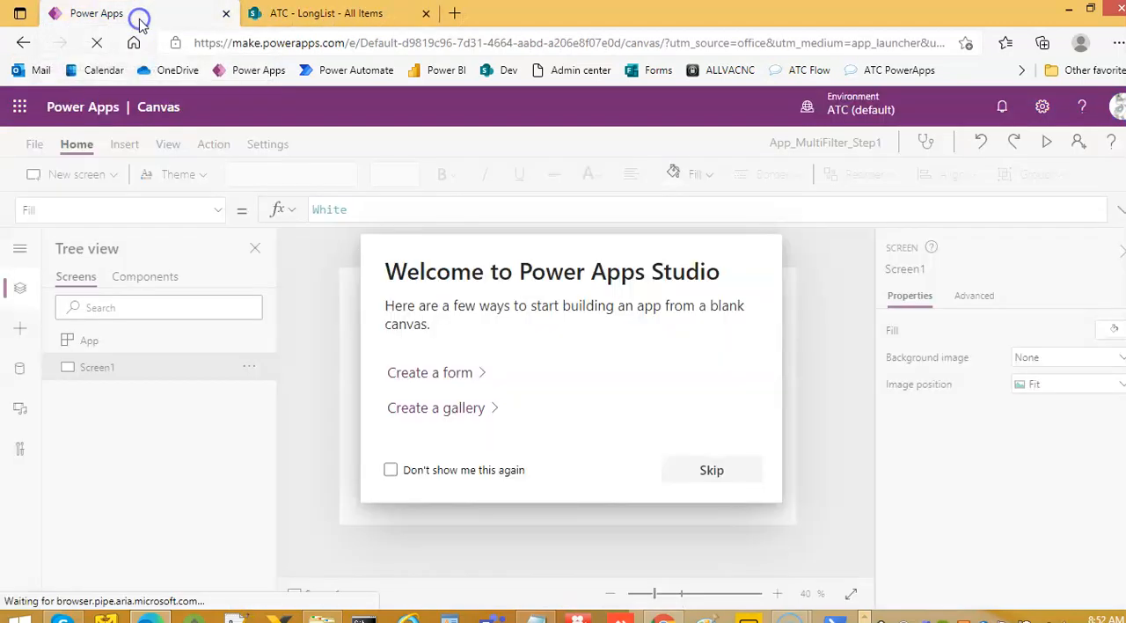
{"action": "left_click", "coordinate": [712, 469]}
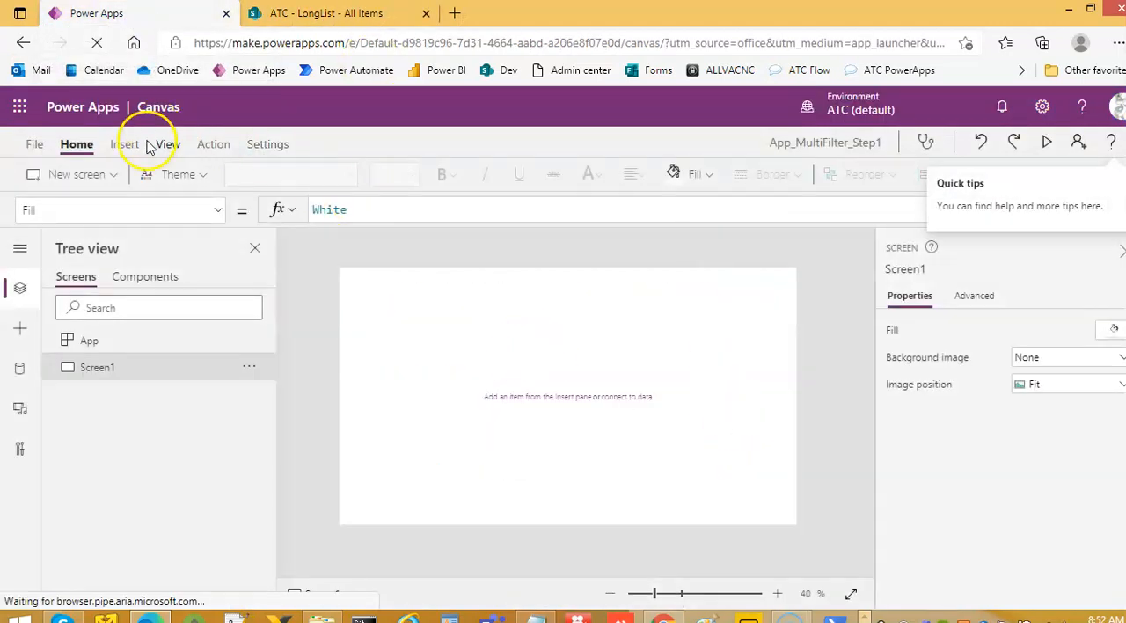
{"action": "left_click", "coordinate": [20, 366]}
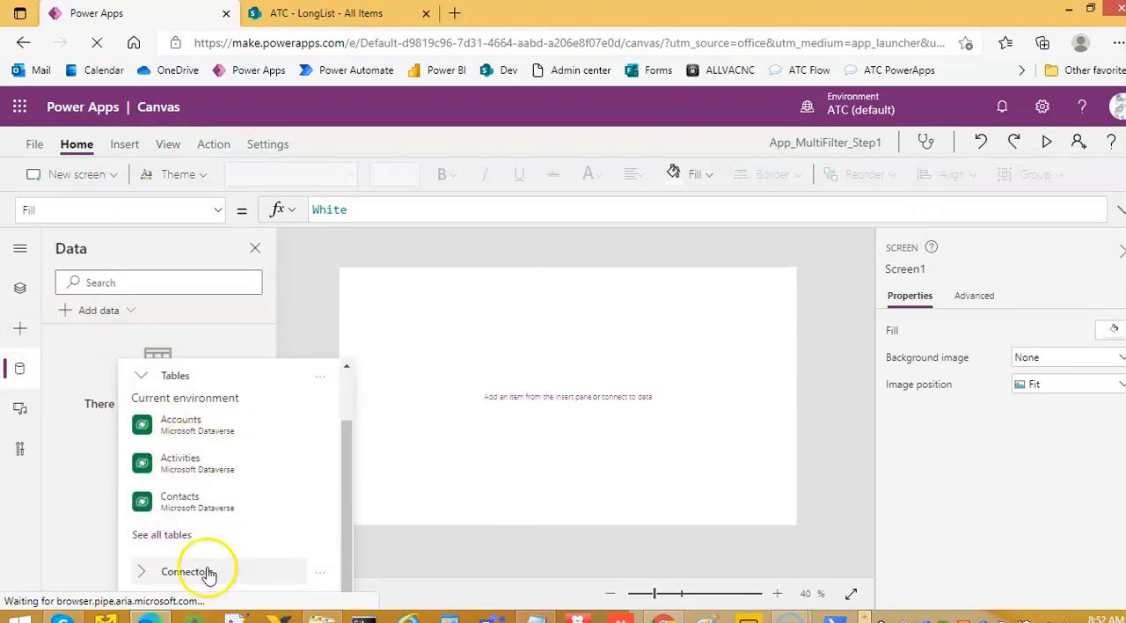
{"action": "left_click", "coordinate": [183, 571]}
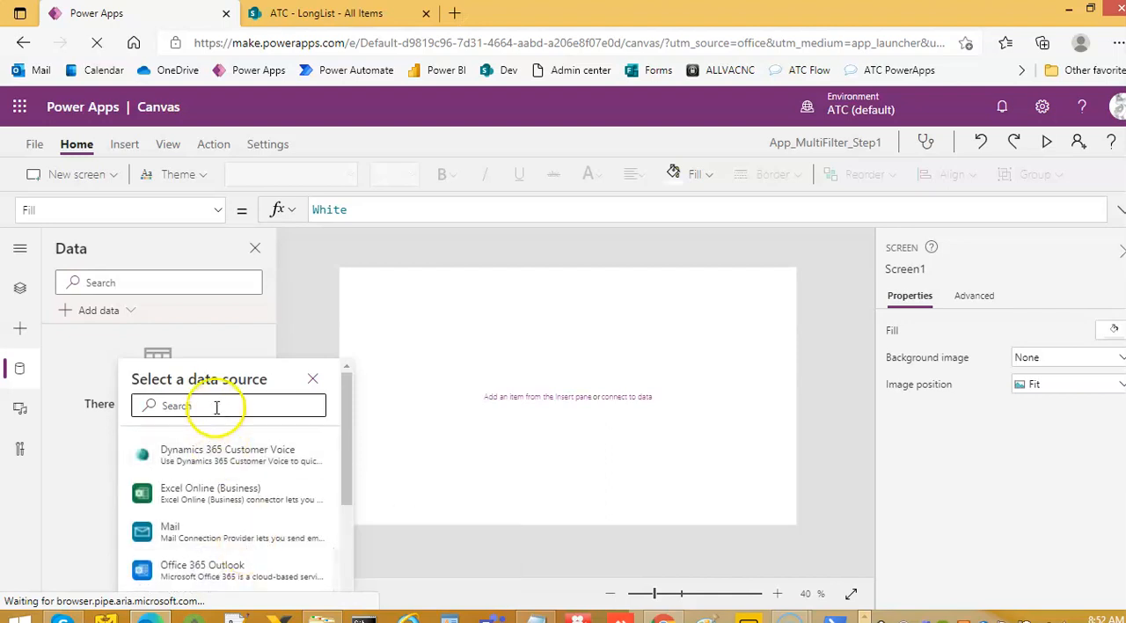
{"action": "type", "text": "sharepoint"}
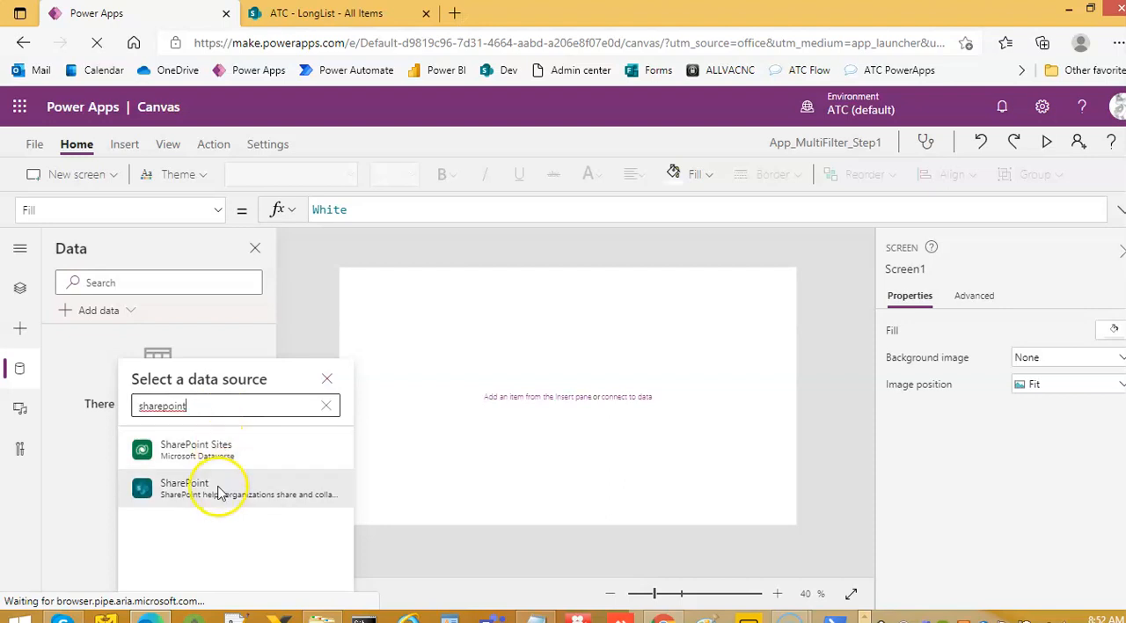
{"action": "left_click", "coordinate": [185, 488]}
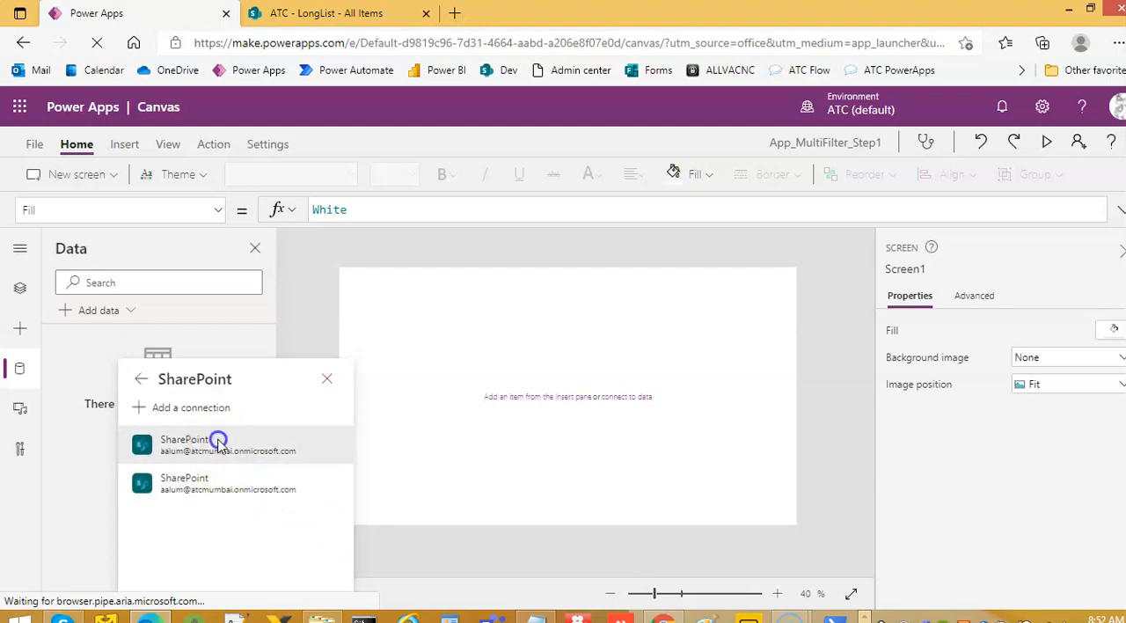
{"action": "left_click", "coordinate": [218, 445]}
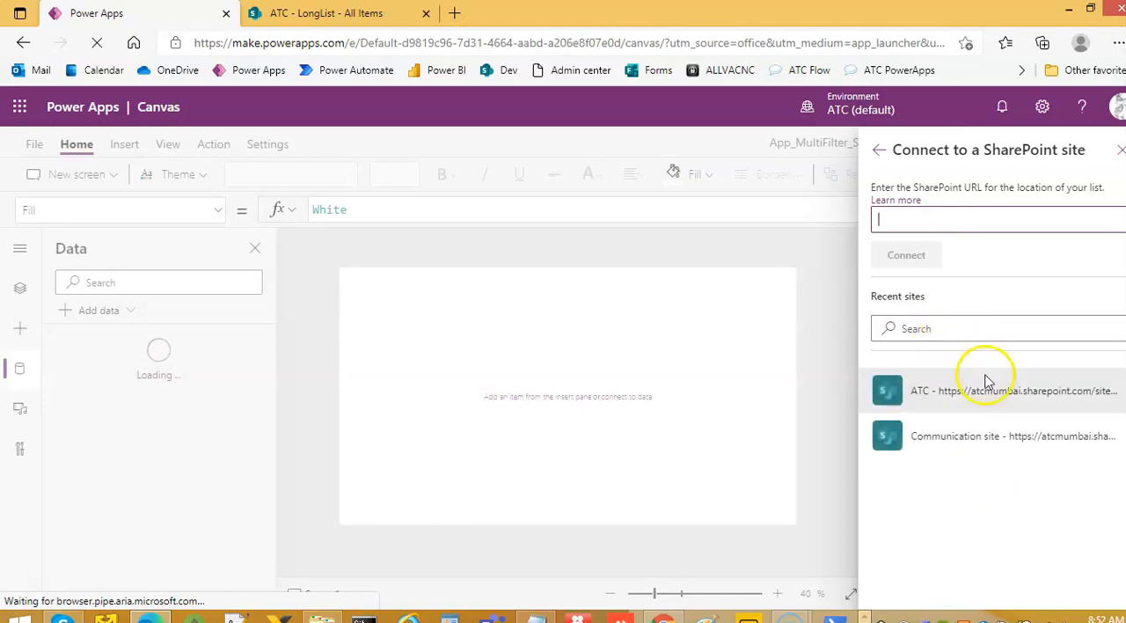
{"action": "left_click", "coordinate": [1012, 390]}
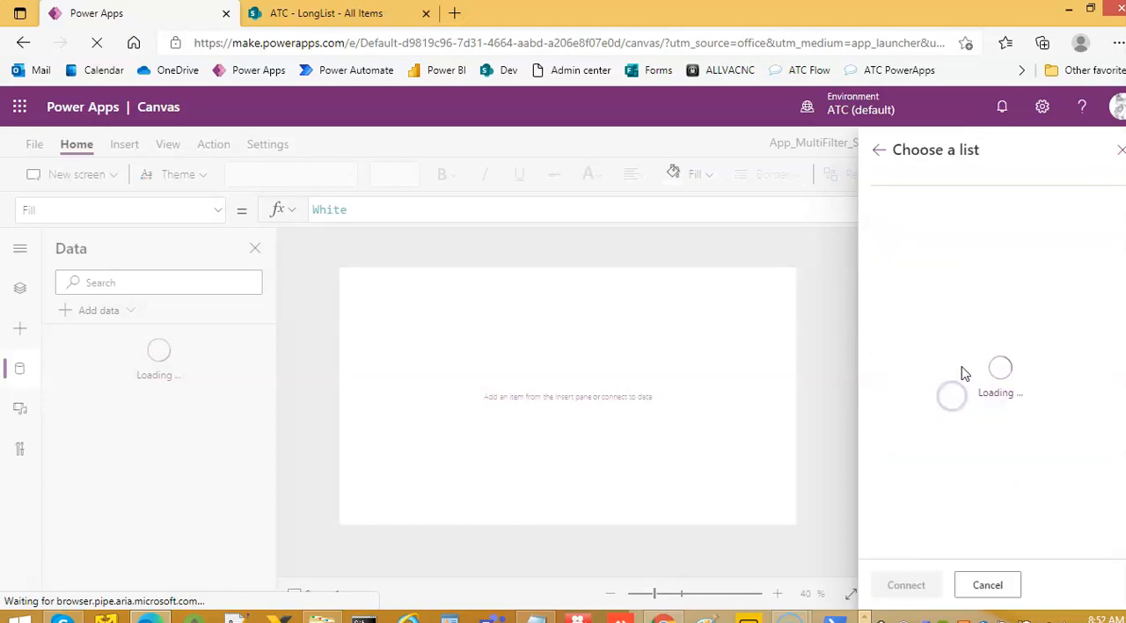
{"action": "left_click", "coordinate": [882, 370]}
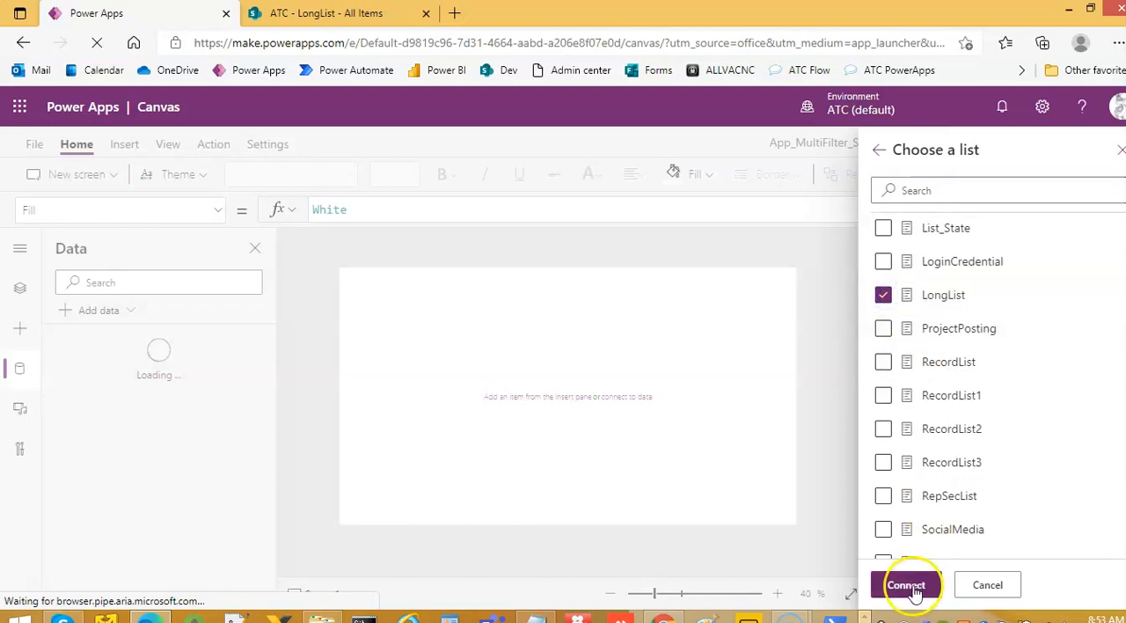
{"action": "left_click", "coordinate": [907, 584]}
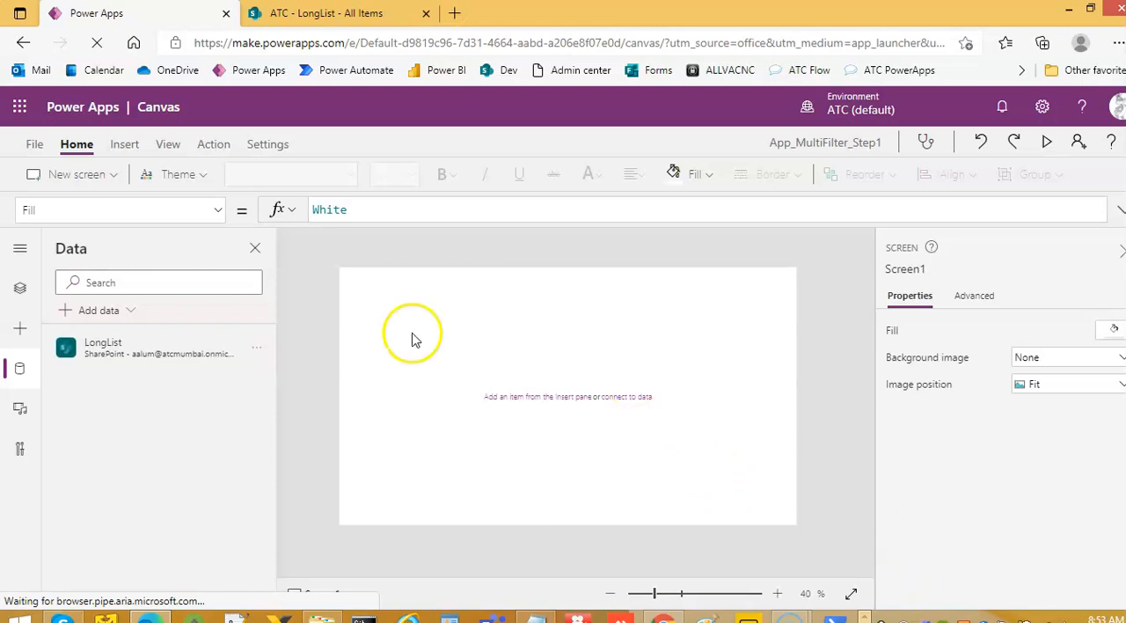
Insert a blank vertical gallery onto the screen.
{"action": "left_click", "coordinate": [20, 330]}
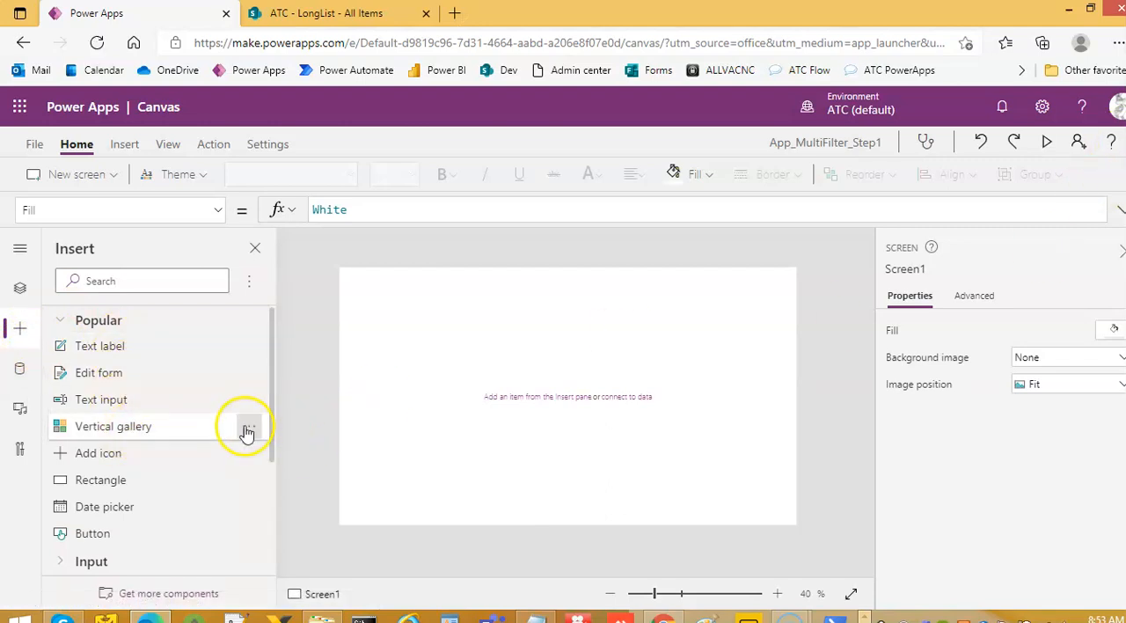
{"action": "left_click", "coordinate": [247, 431]}
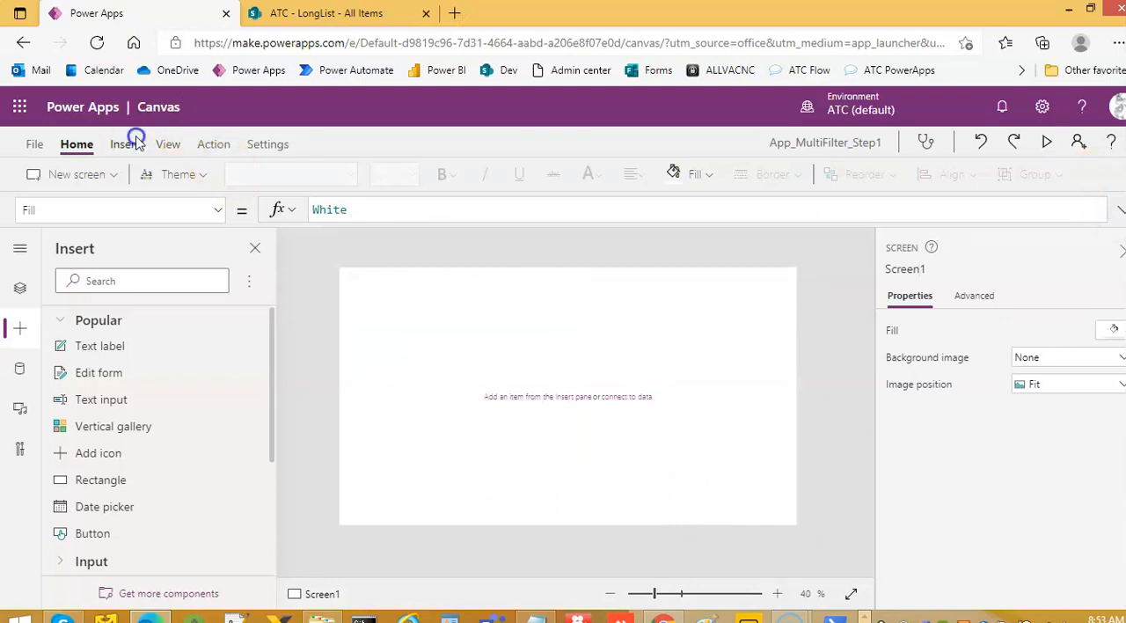
{"action": "left_click", "coordinate": [124, 144]}
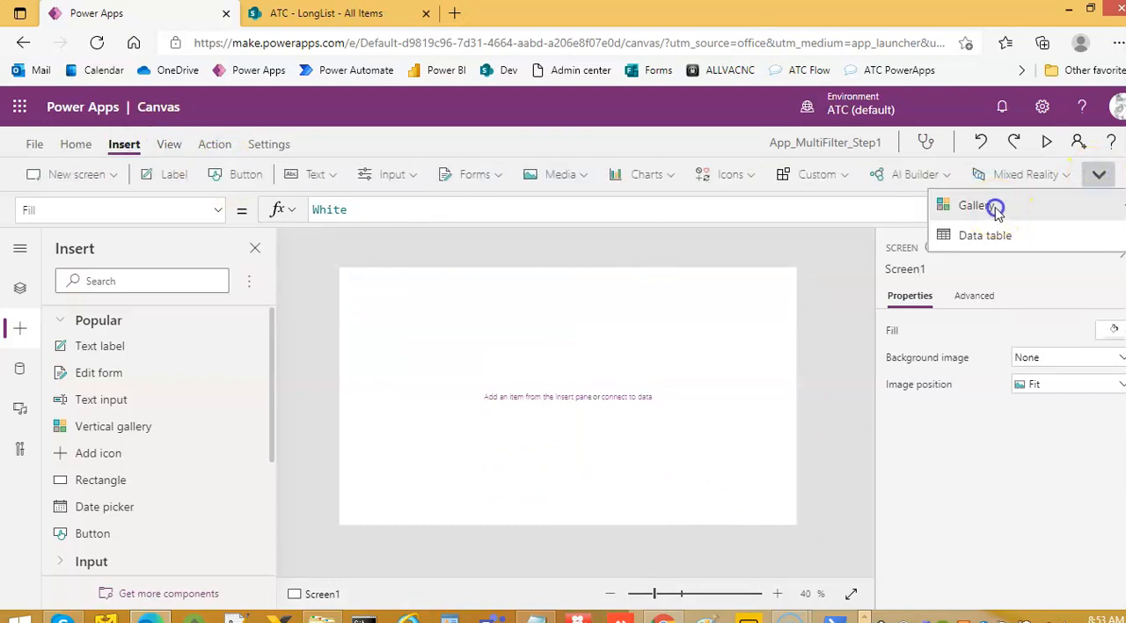
{"action": "left_click", "coordinate": [972, 205]}
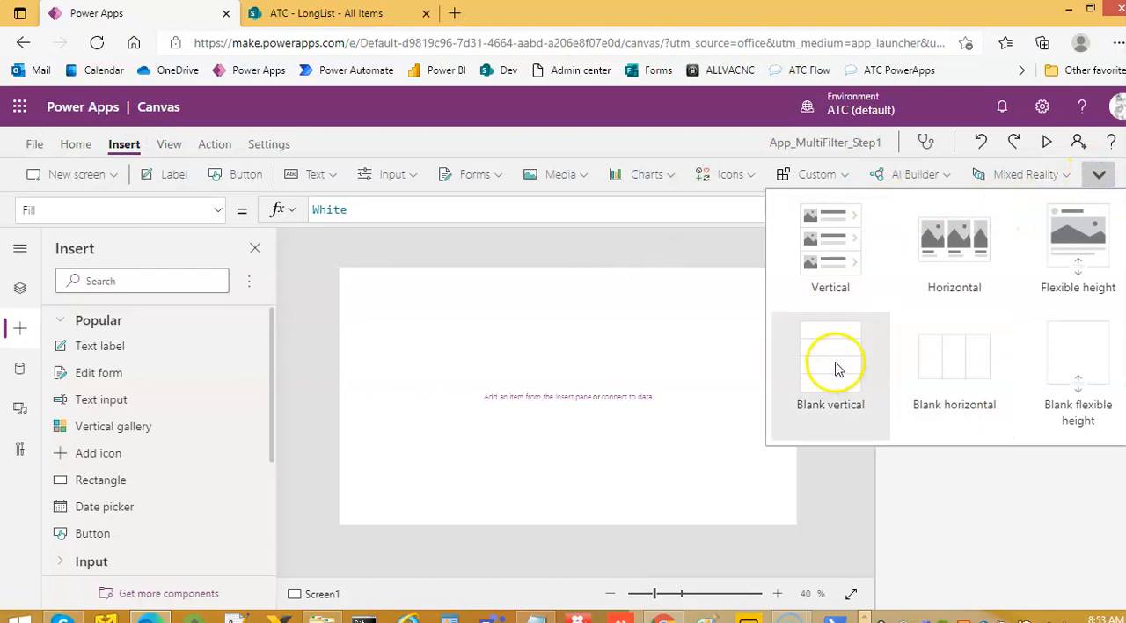
{"action": "left_click", "coordinate": [830, 369]}
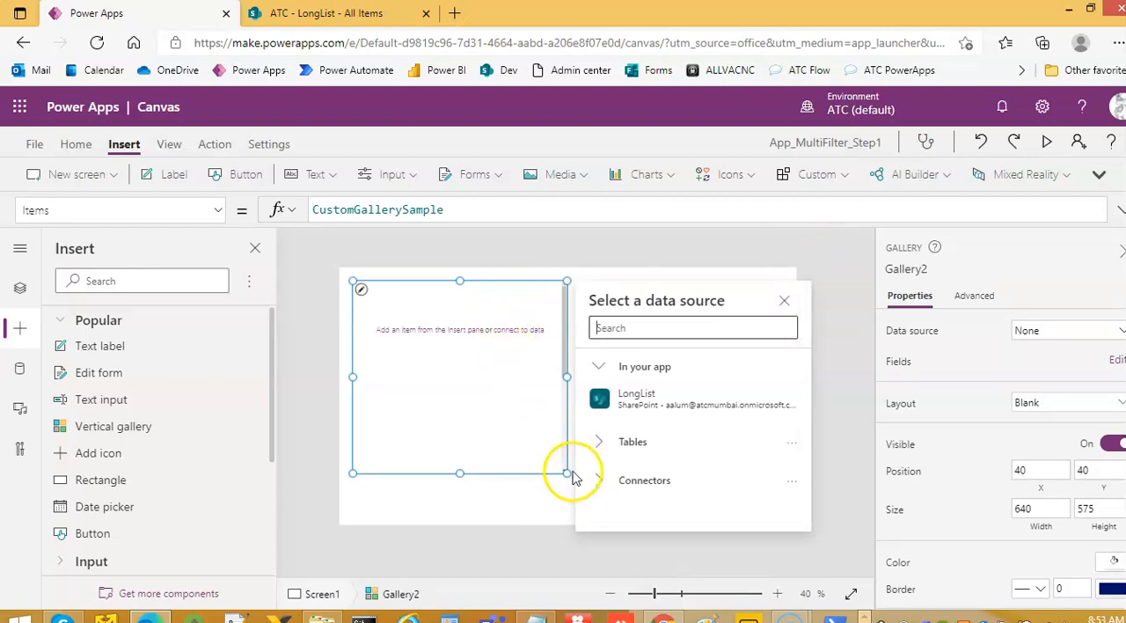
Stretch the gallery to fill the screen and set its Items to LongList.
{"action": "left_click_drag", "start_coordinate": [568, 474], "coordinate": [797, 529]}
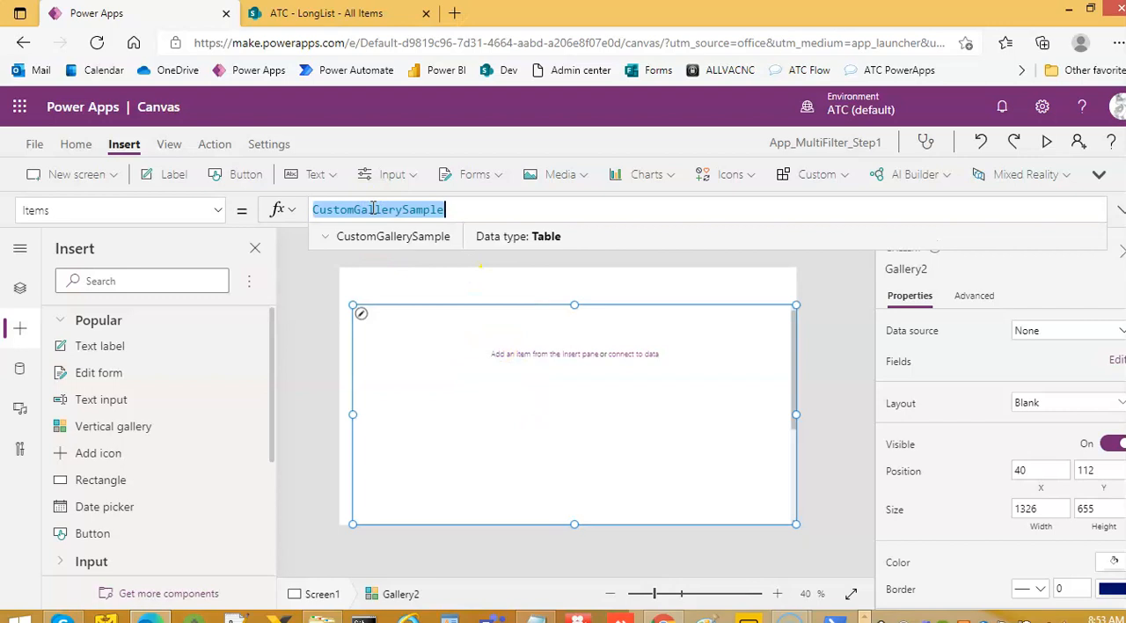
{"action": "type", "text": "LongLi"}
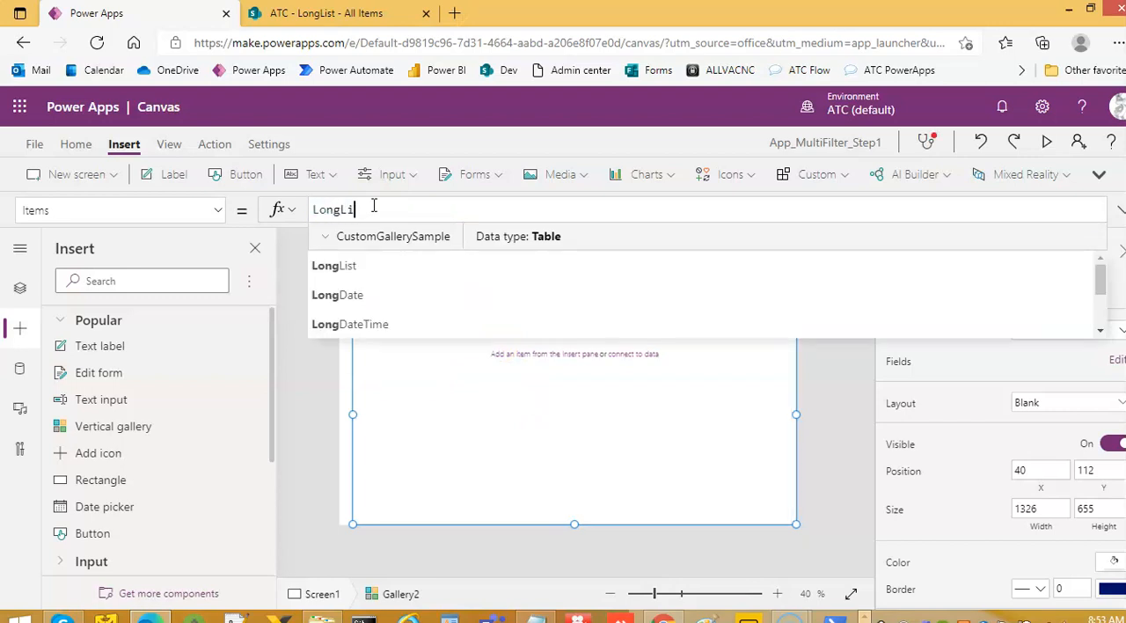
{"action": "left_click", "coordinate": [333, 265]}
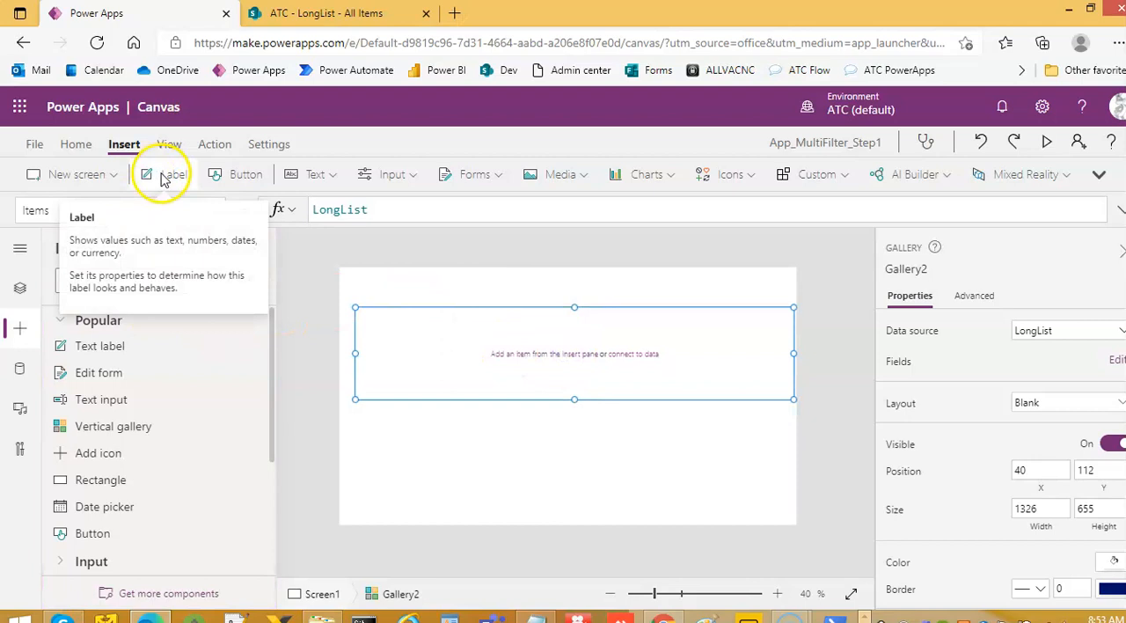
Insert a label into the gallery row, select it, and show the Tree view.
{"action": "left_click", "coordinate": [174, 173]}
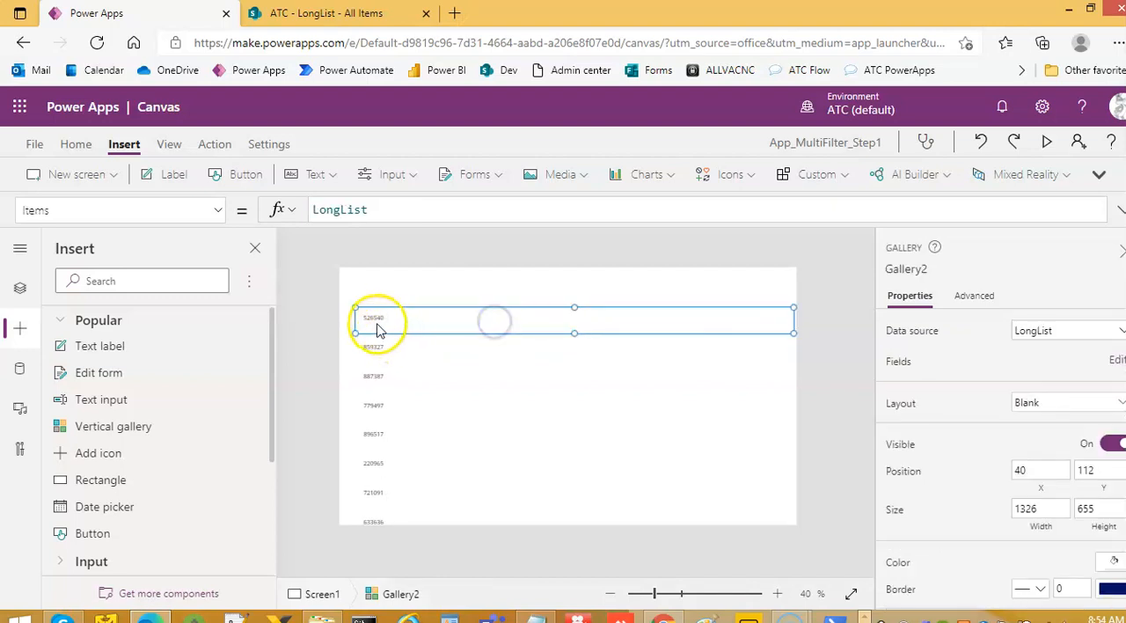
{"action": "left_click", "coordinate": [374, 318]}
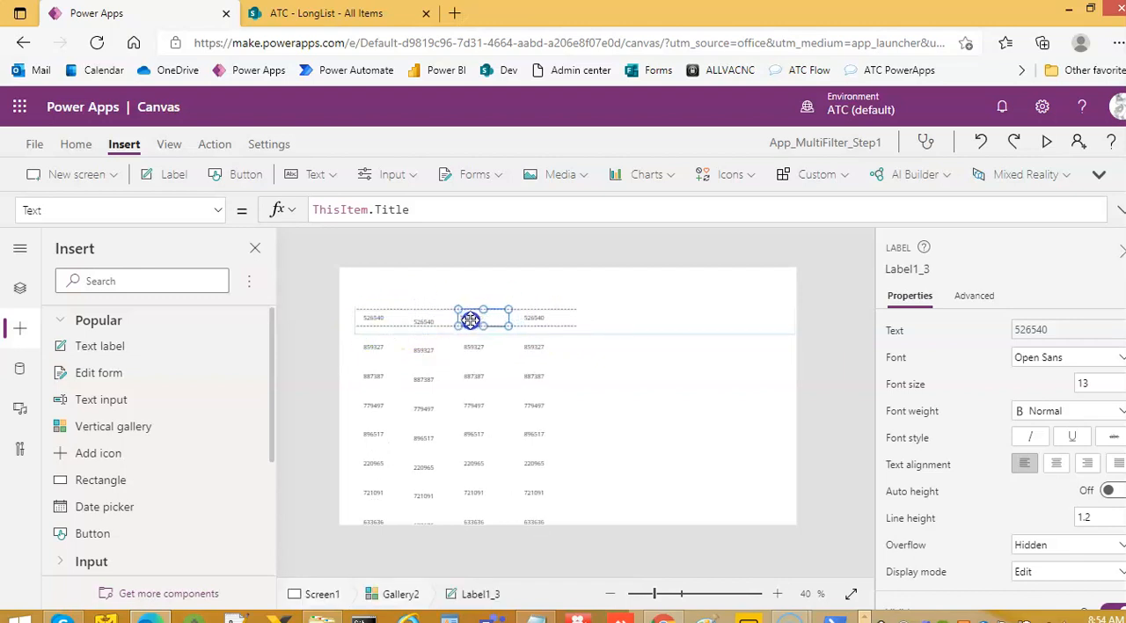
{"action": "left_click", "coordinate": [418, 318]}
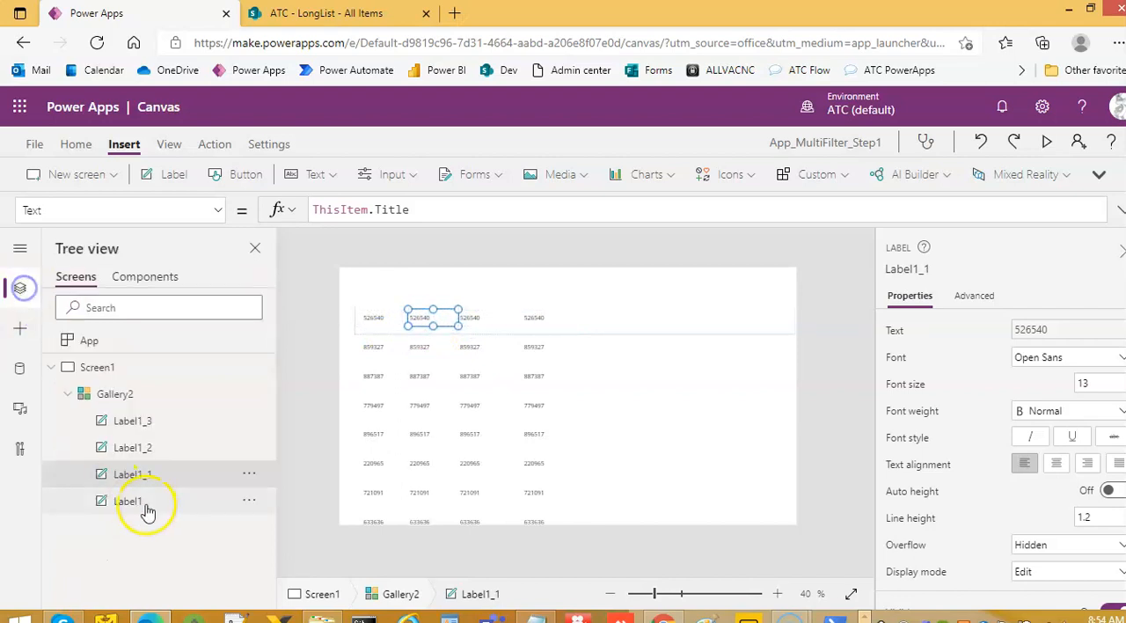
Arrange Label1, Label1_2 and Label1_3 across the gallery row.
{"action": "left_click", "coordinate": [129, 501]}
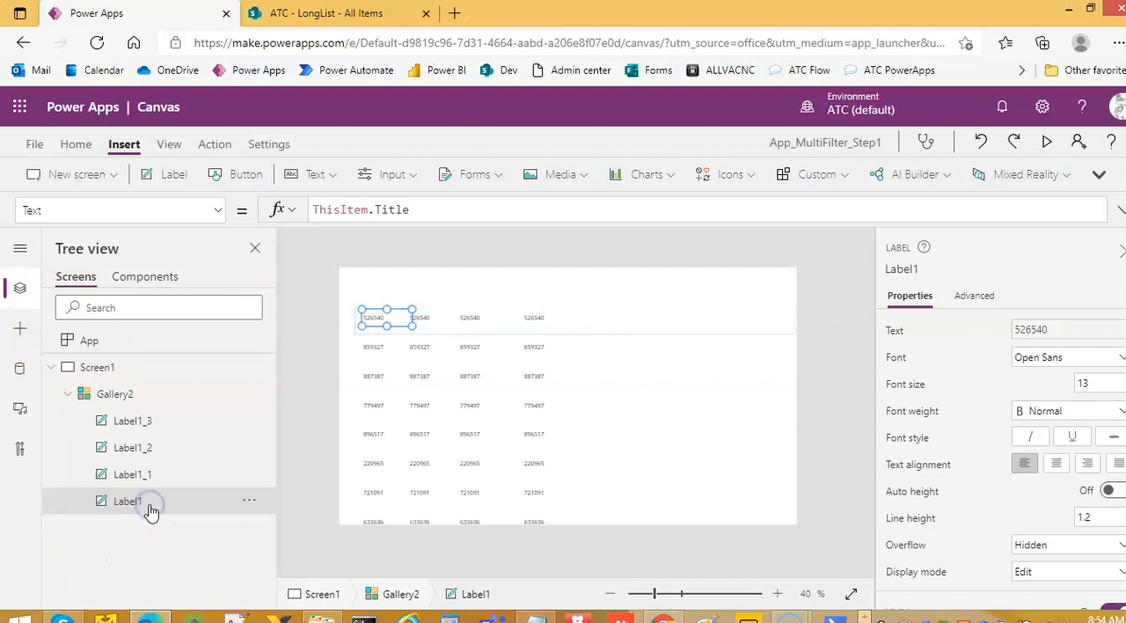
{"action": "left_click", "coordinate": [133, 447]}
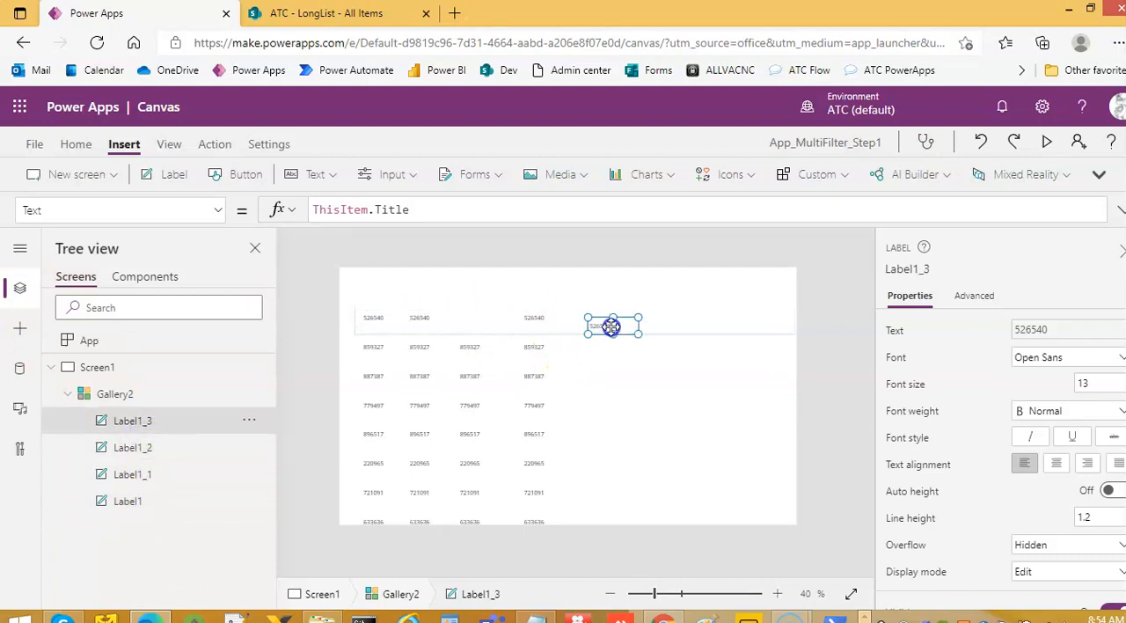
{"action": "left_click", "coordinate": [475, 317]}
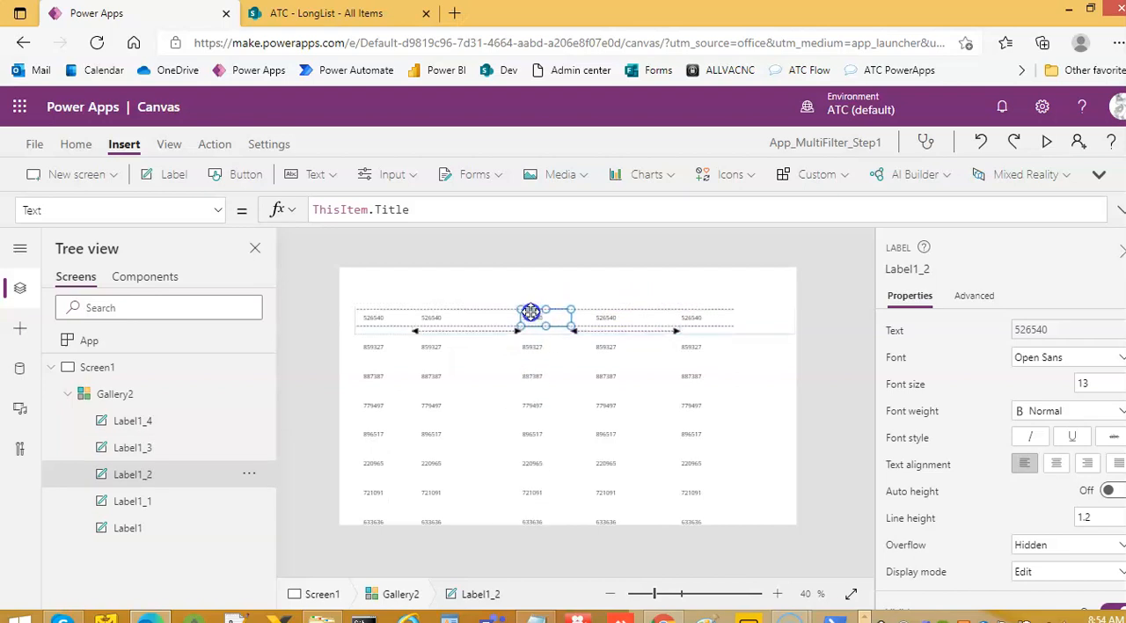
{"action": "left_click", "coordinate": [132, 501]}
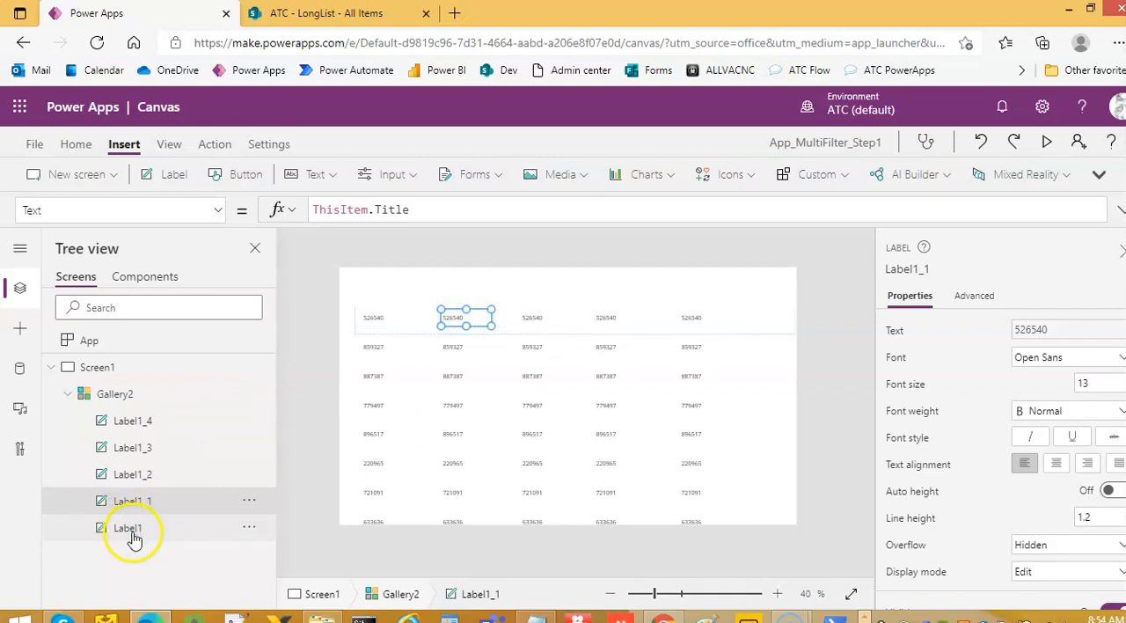
Rename Label1_2 to Label3 and set label text to fields such as LastName.
{"action": "left_click", "coordinate": [129, 527]}
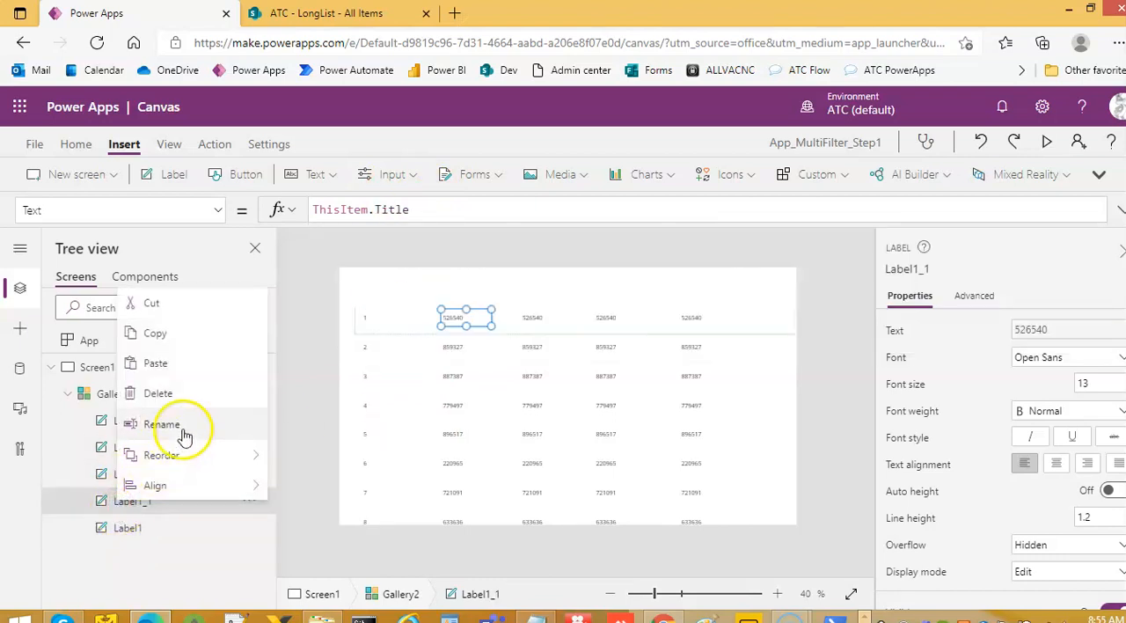
{"action": "left_click", "coordinate": [163, 424]}
{"action": "type", "text": "FirstNam"}
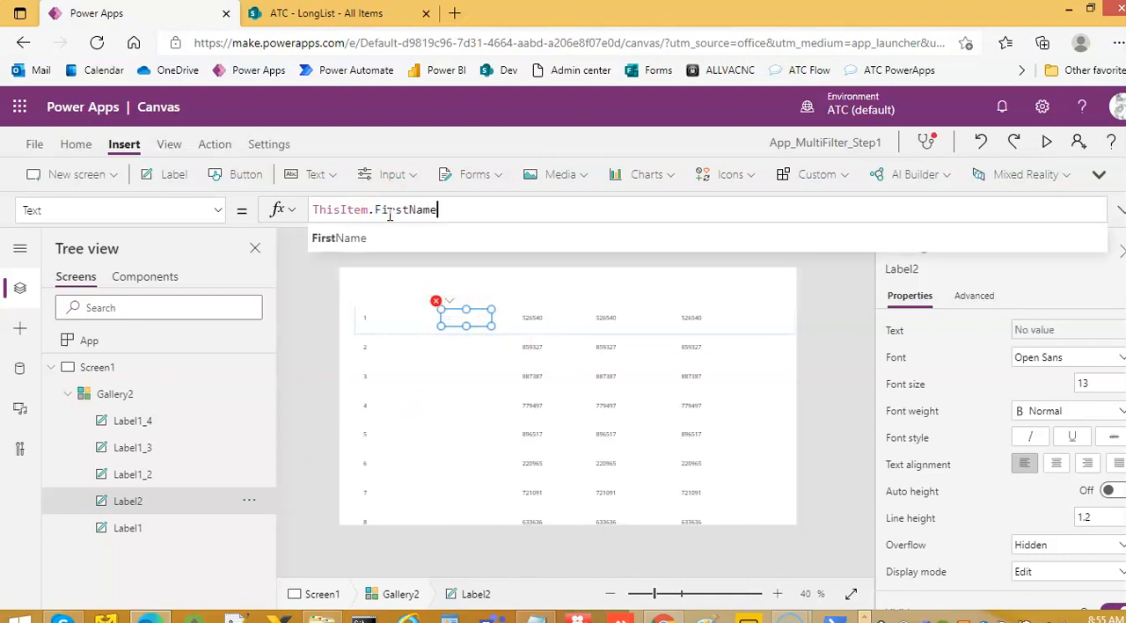
{"action": "right_click", "coordinate": [132, 474]}
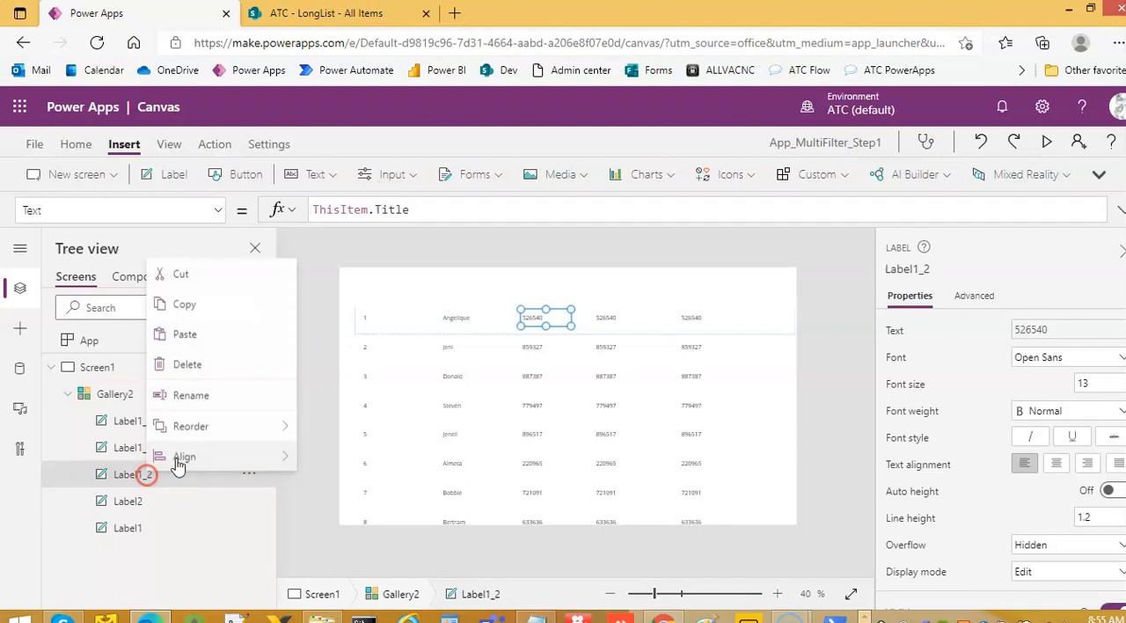
{"action": "left_click", "coordinate": [191, 396]}
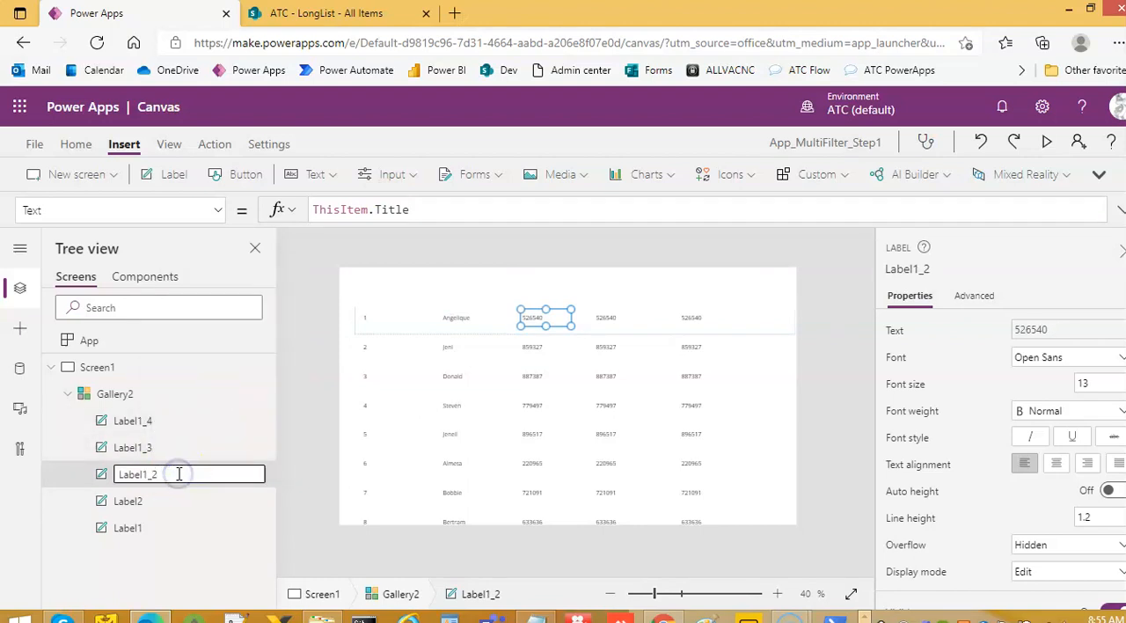
{"action": "type", "text": "Label3"}
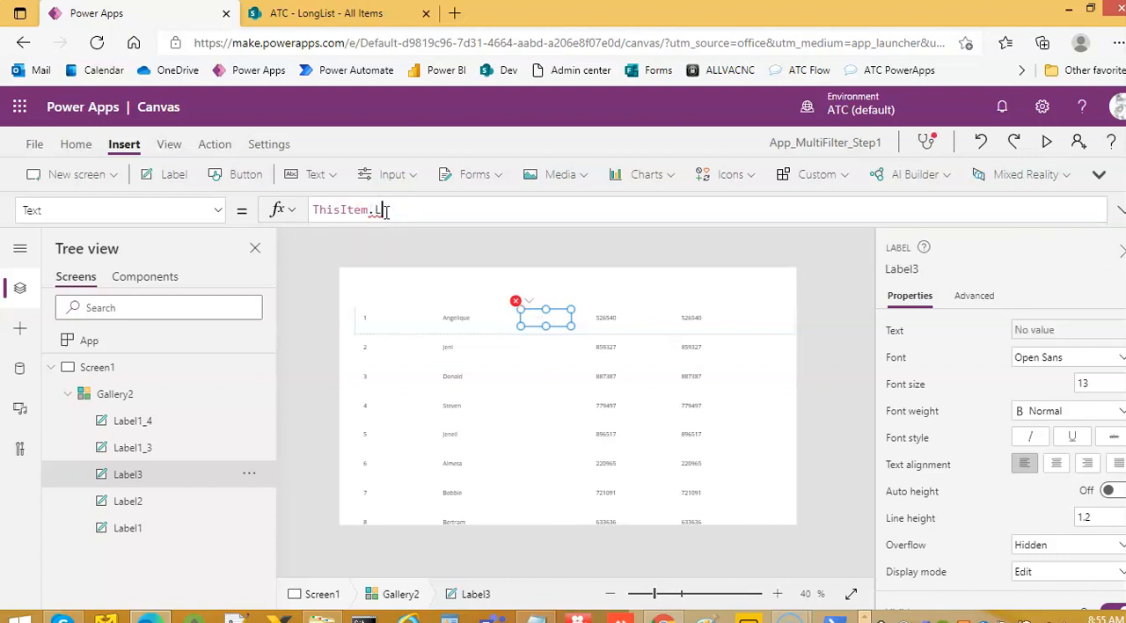
{"action": "type", "text": "LastNa"}
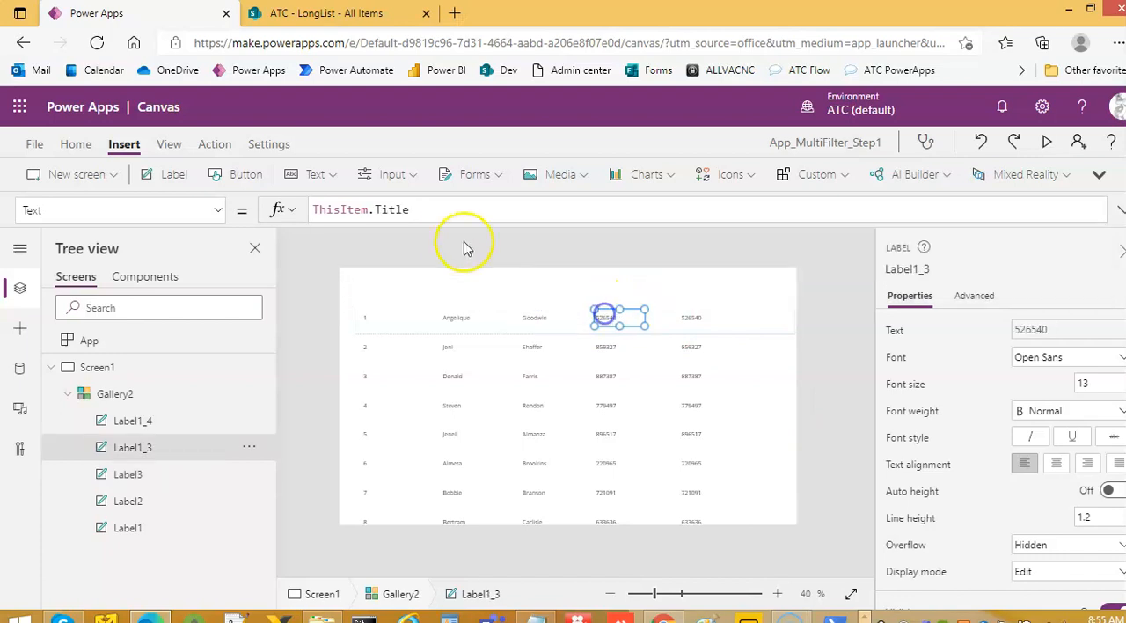
{"action": "double_click", "coordinate": [390, 209]}
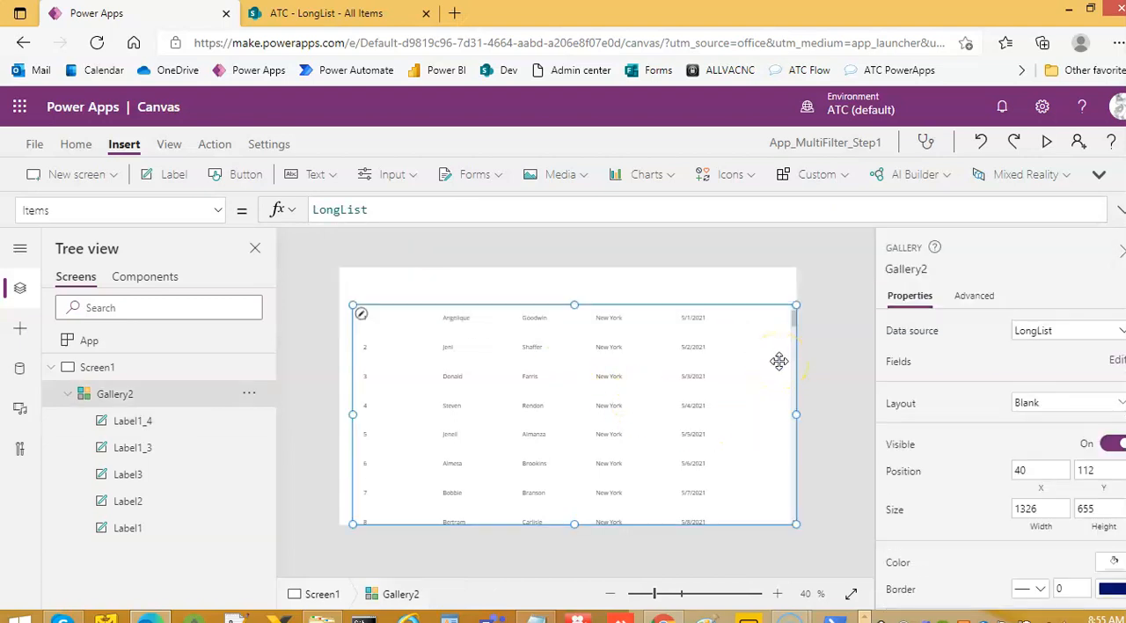
{"action": "mouse_move", "coordinate": [400, 269]}
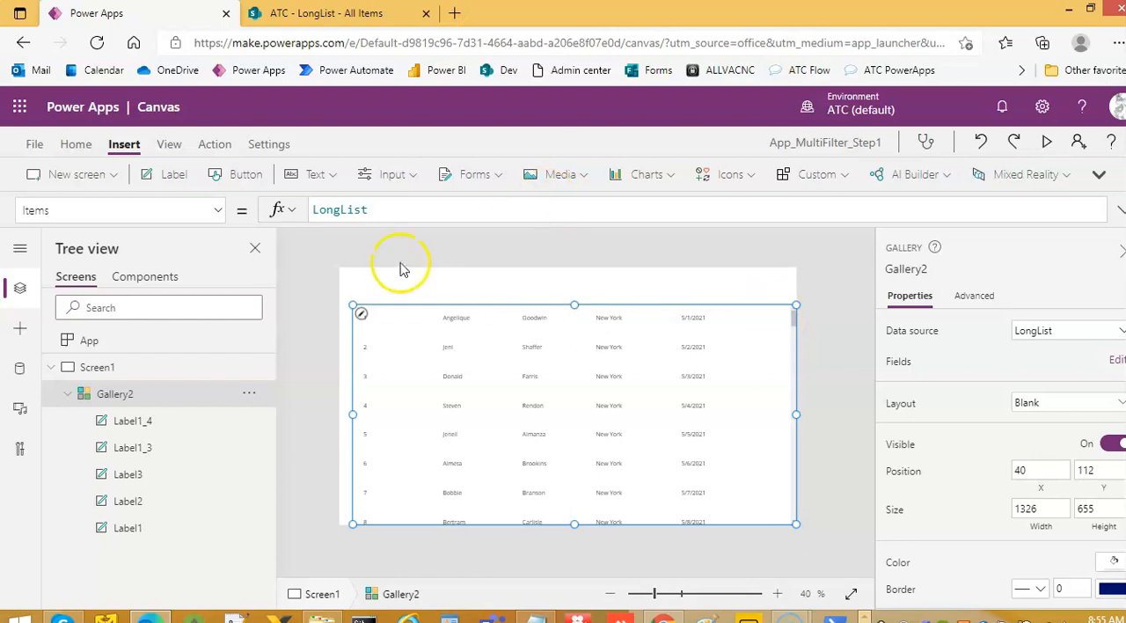
Insert a new label above the gallery and caption it 'FirstName'.
{"action": "left_click", "coordinate": [534, 317]}
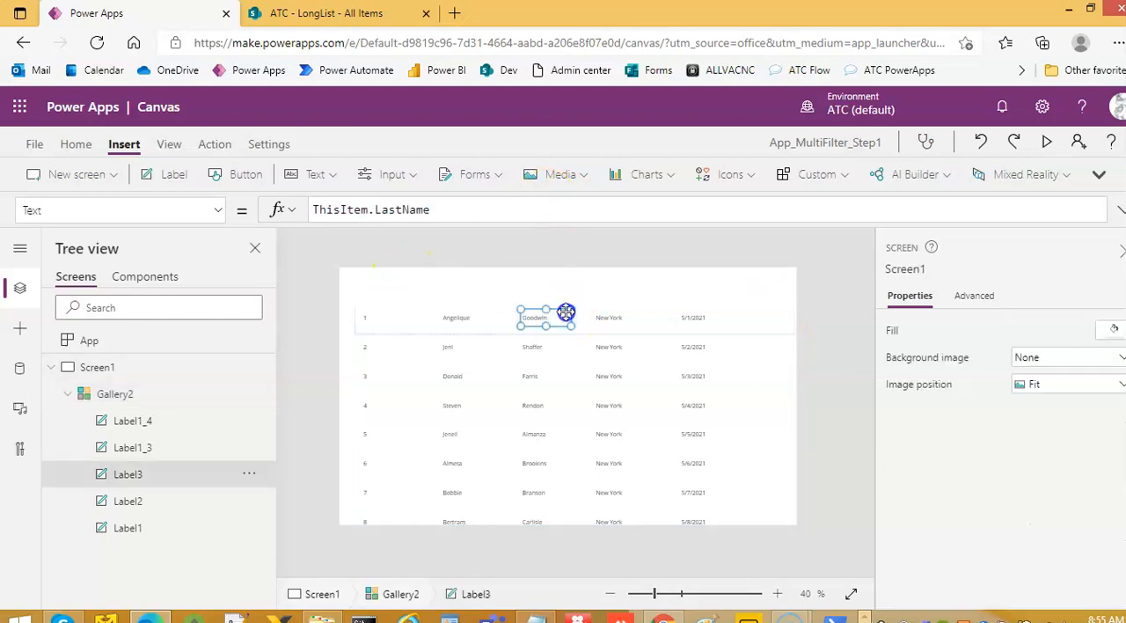
{"action": "left_click", "coordinate": [574, 317]}
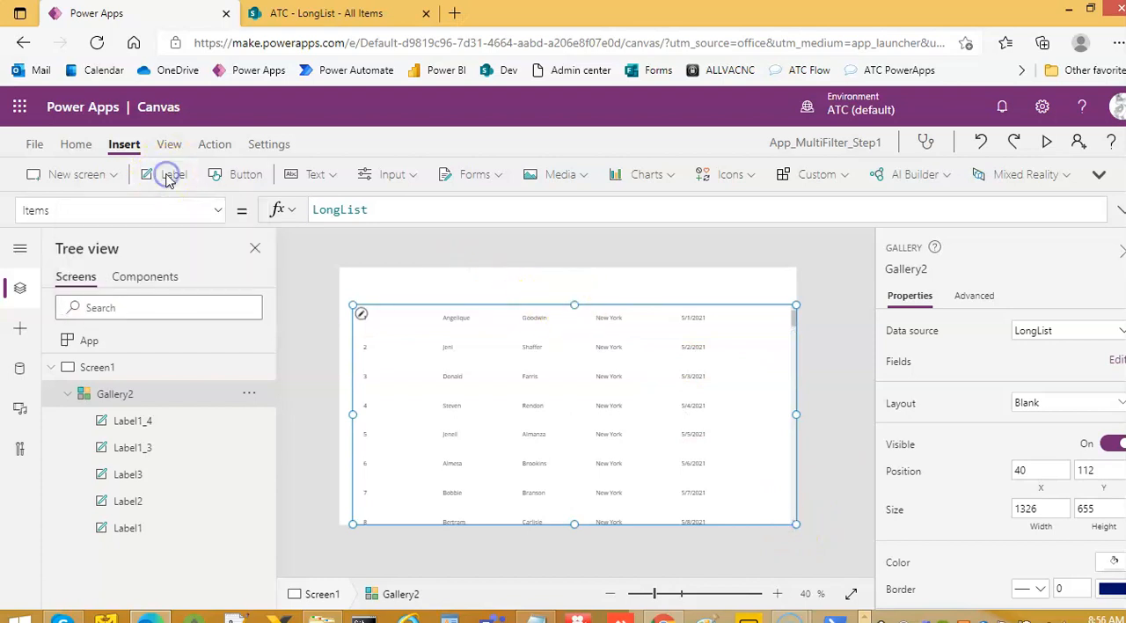
{"action": "left_click", "coordinate": [173, 174]}
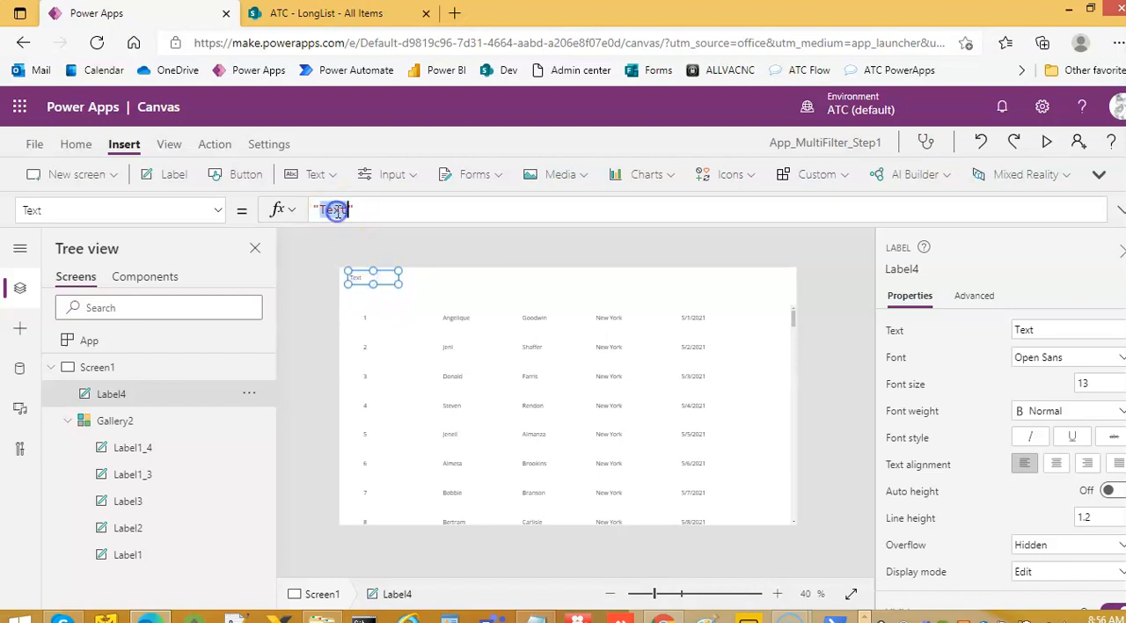
{"action": "type", "text": "First"}
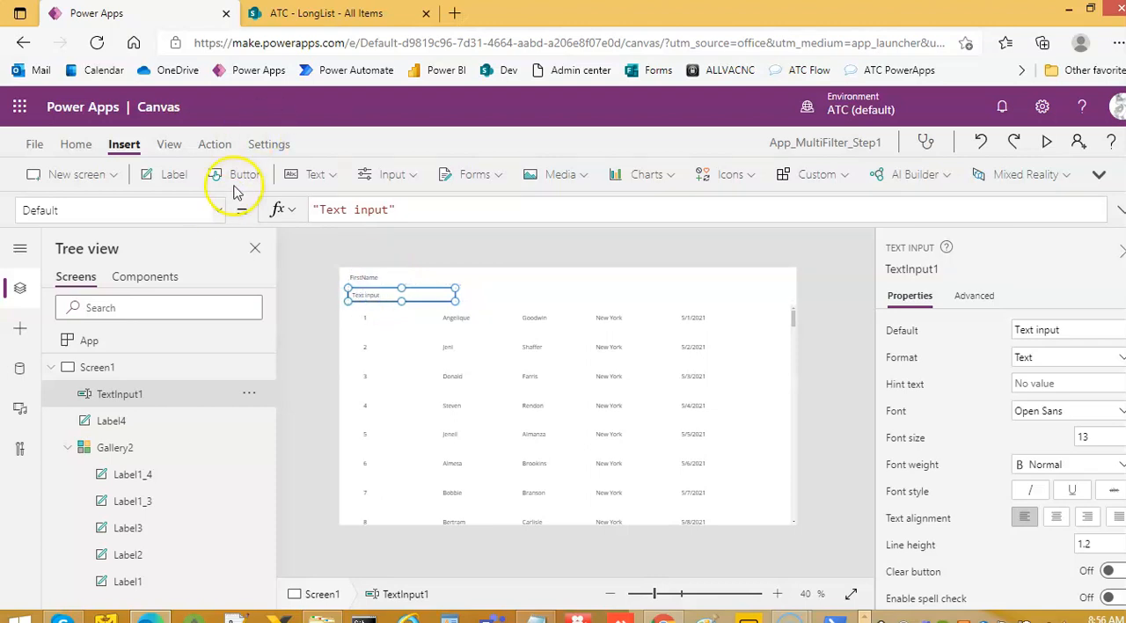
{"action": "mouse_move", "coordinate": [560, 173]}
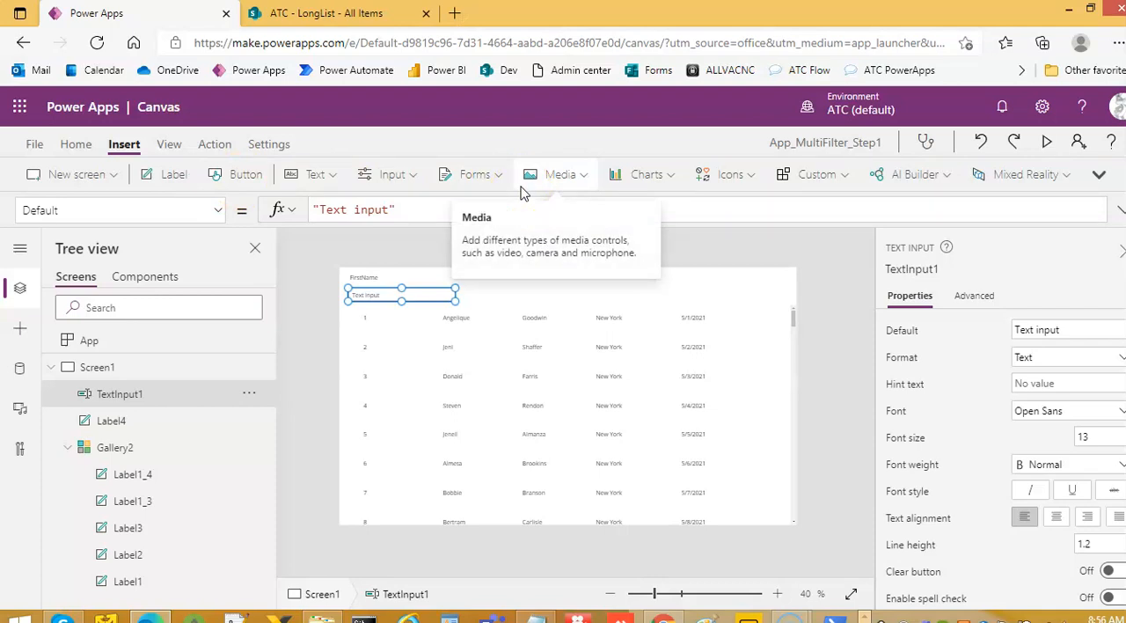
{"action": "mouse_move", "coordinate": [757, 361]}
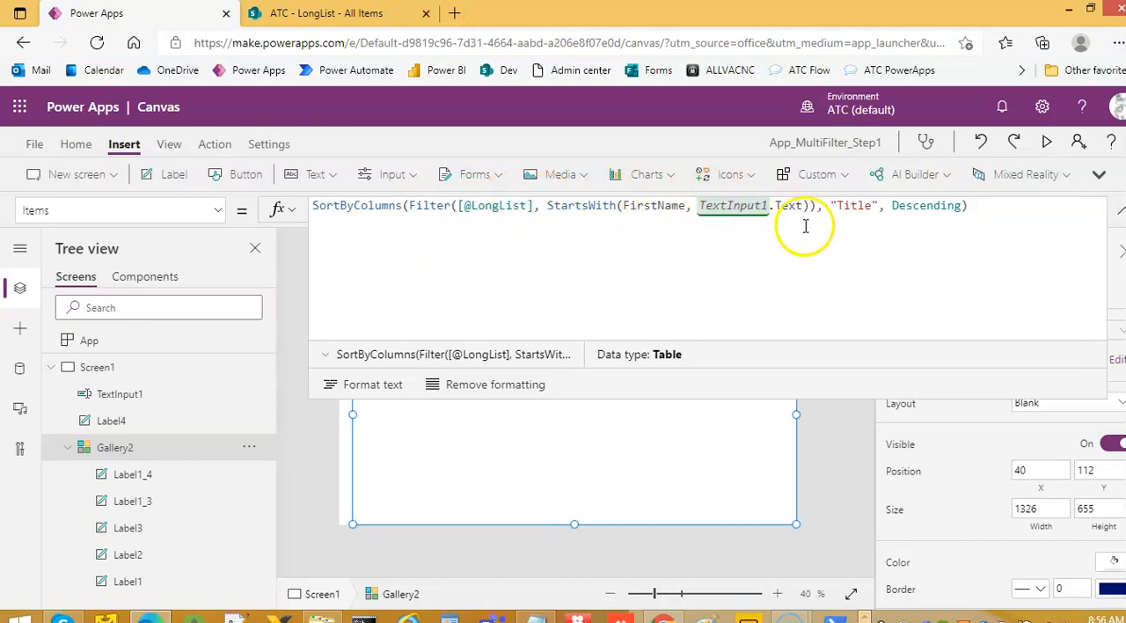
{"action": "mouse_move", "coordinate": [1056, 237]}
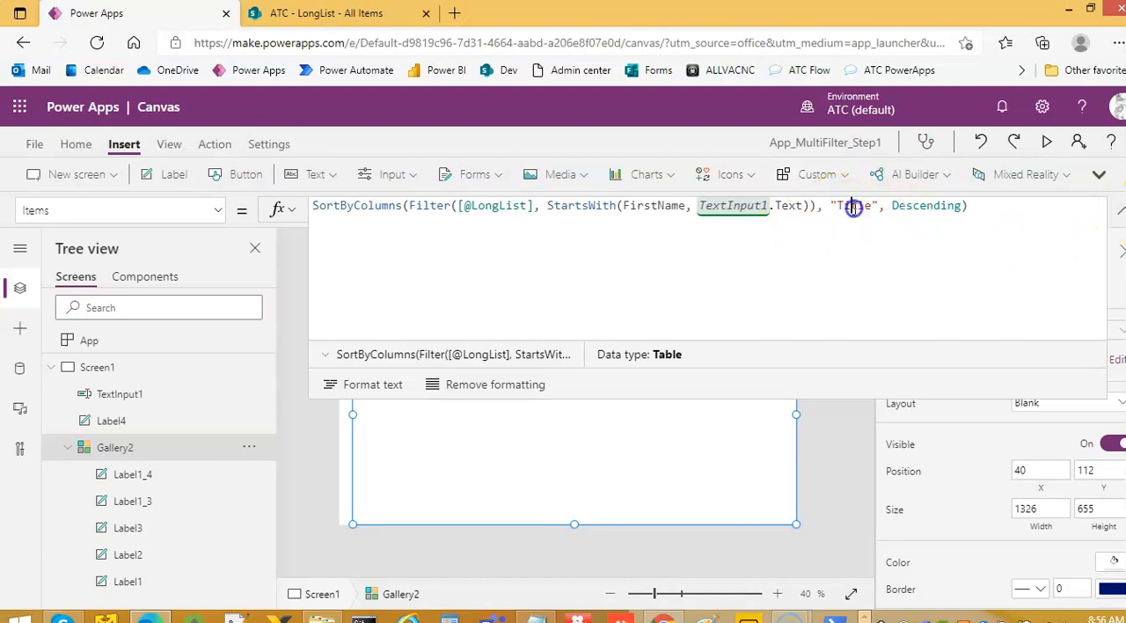
Change the Items formula to sort by FirstName in Ascending order.
{"action": "type", "text": "FirstNam"}
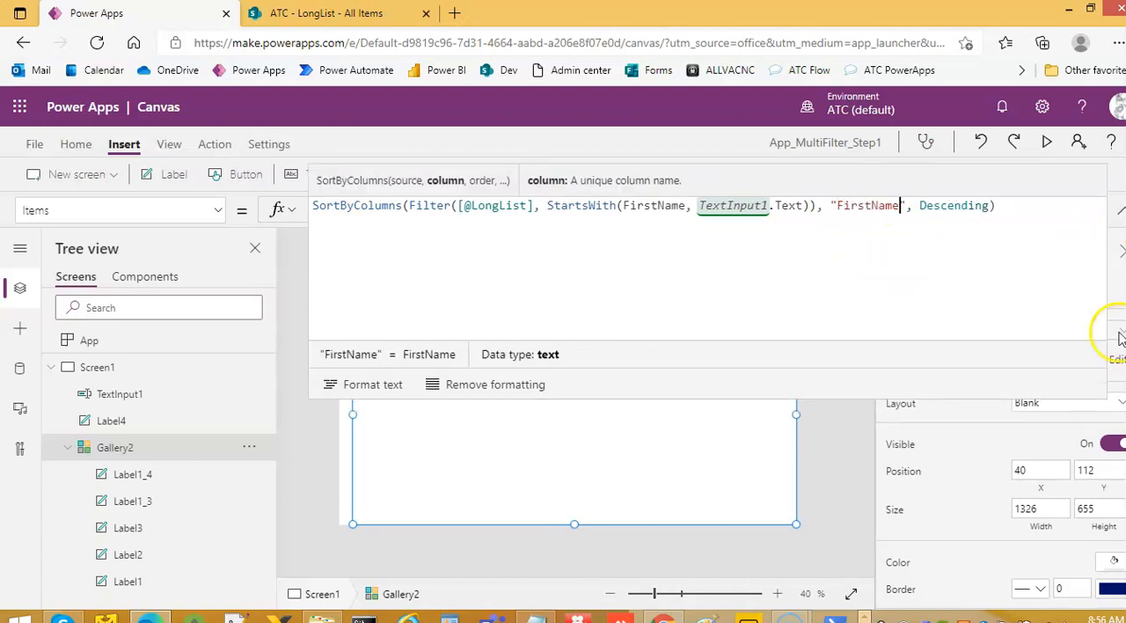
{"action": "double_click", "coordinate": [953, 205]}
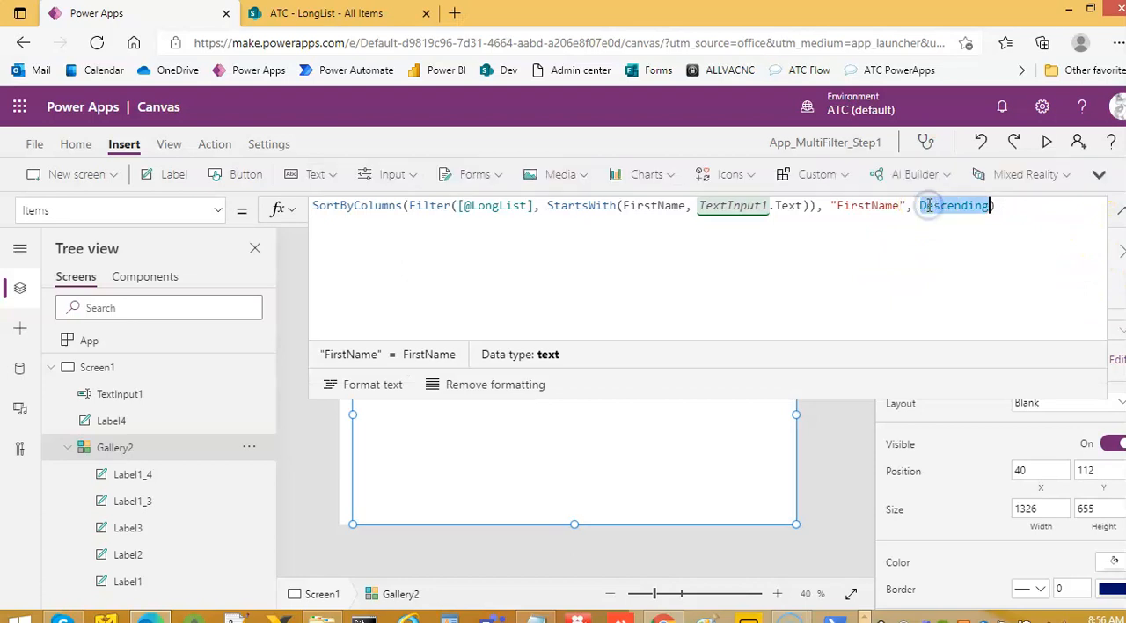
{"action": "type", "text": "Ascending"}
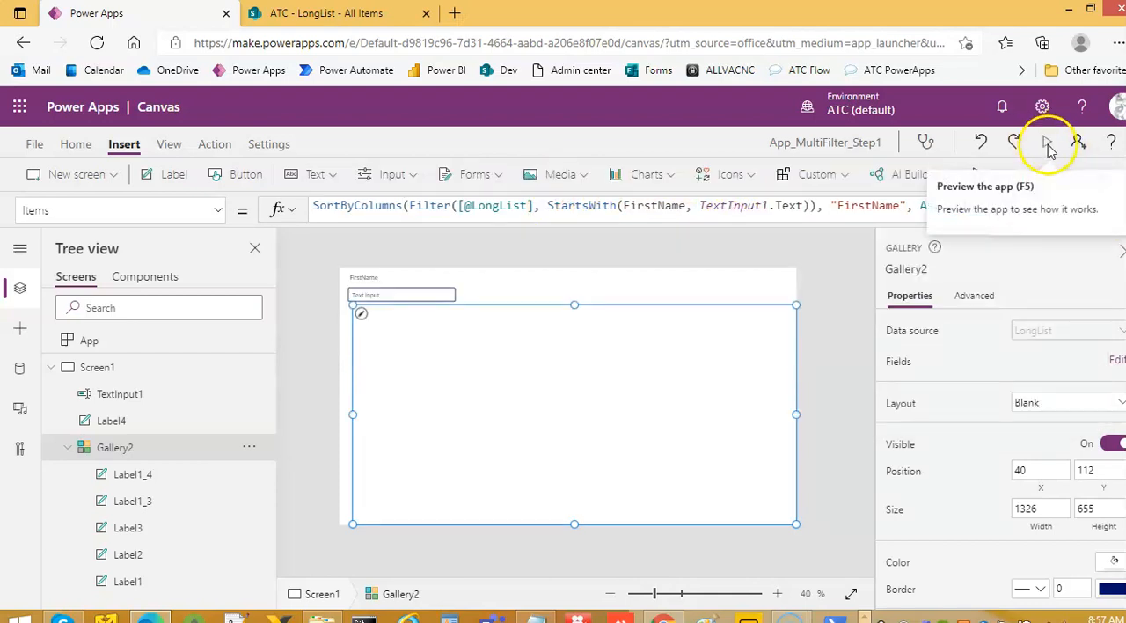
{"action": "left_click", "coordinate": [1047, 141]}
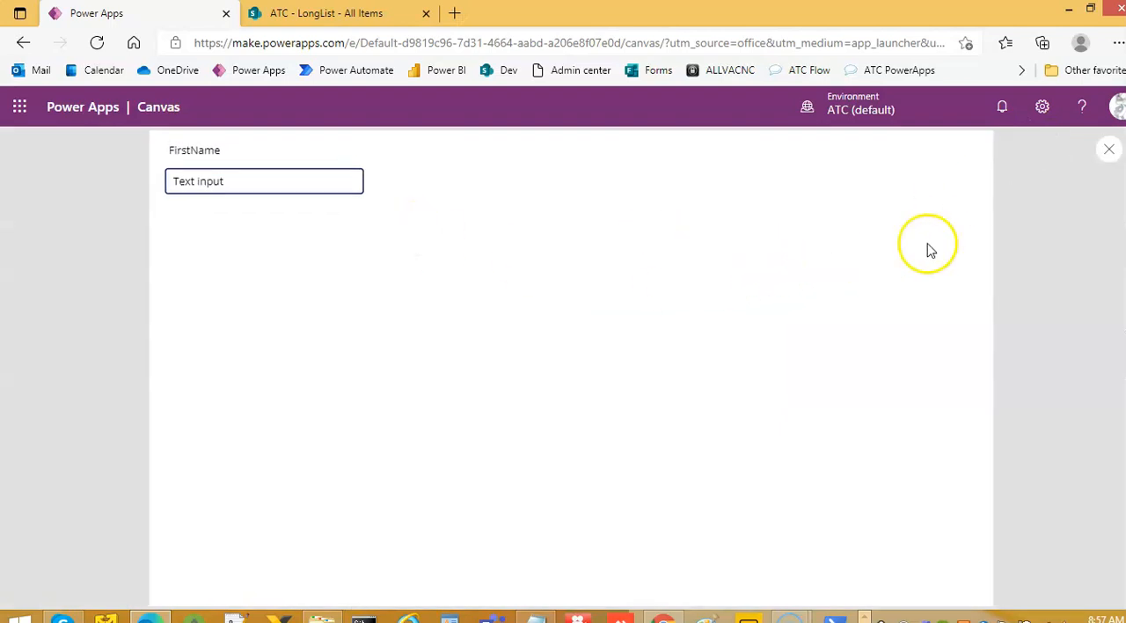
{"action": "mouse_move", "coordinate": [1109, 149]}
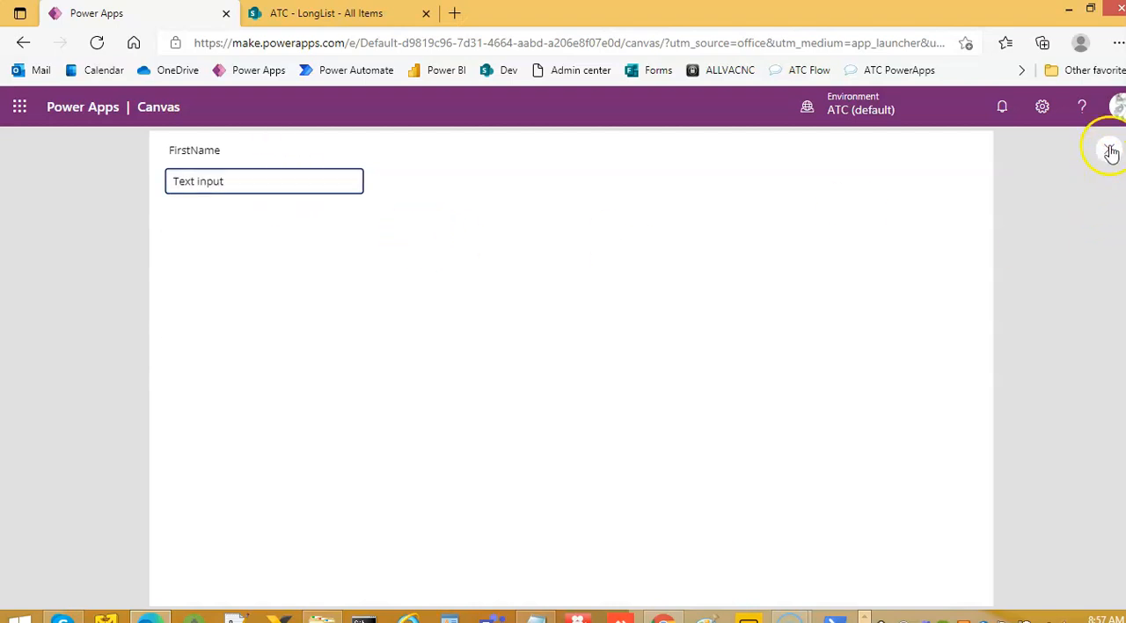
{"action": "left_click", "coordinate": [1111, 152]}
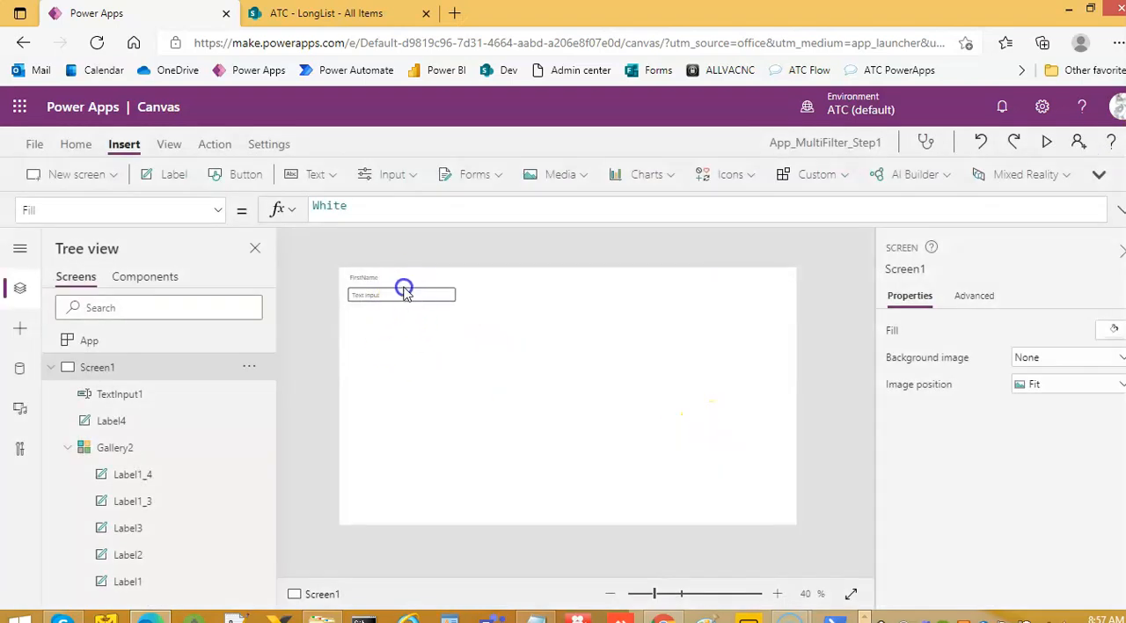
Preview the app, filter by typing 'Asa' then 'Luther', and close the preview.
{"action": "left_click", "coordinate": [402, 295]}
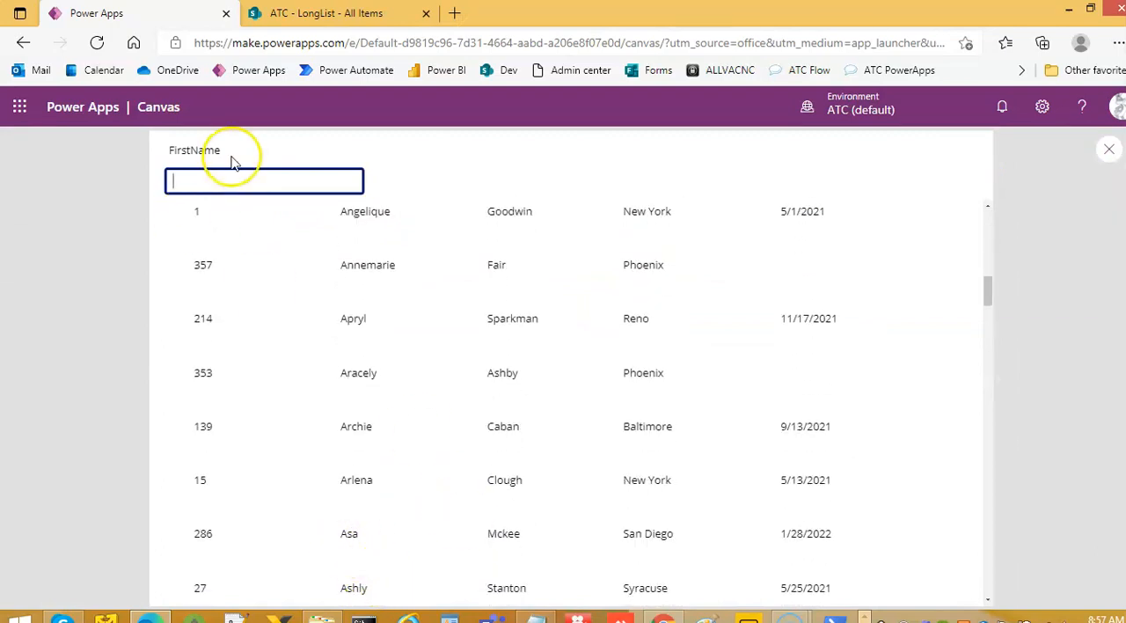
{"action": "type", "text": "A"}
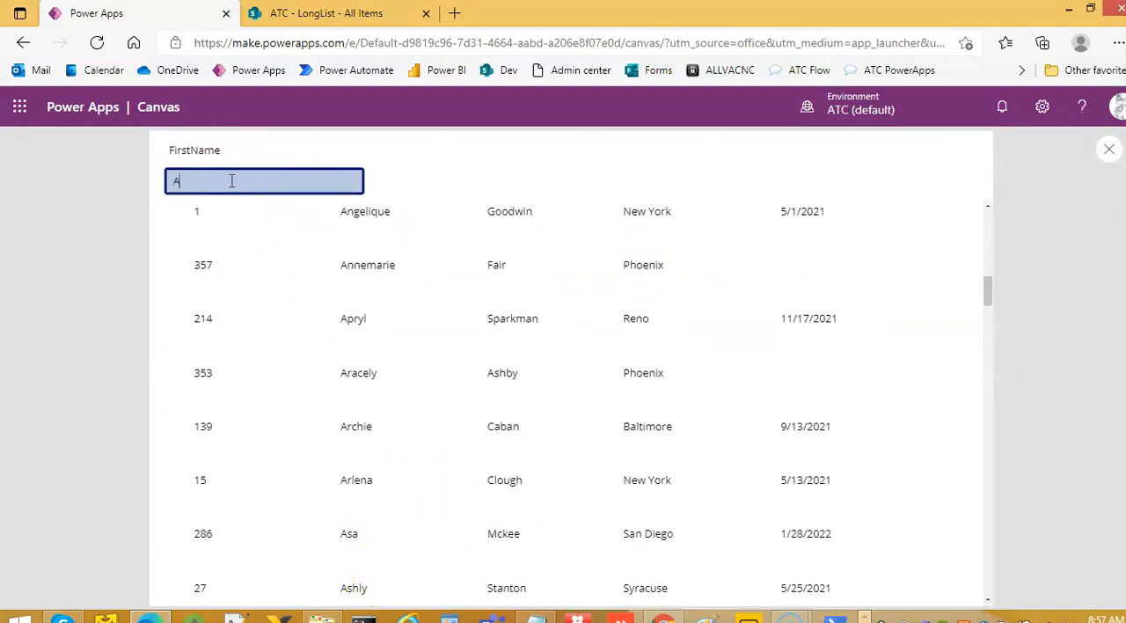
{"action": "type", "text": "sa"}
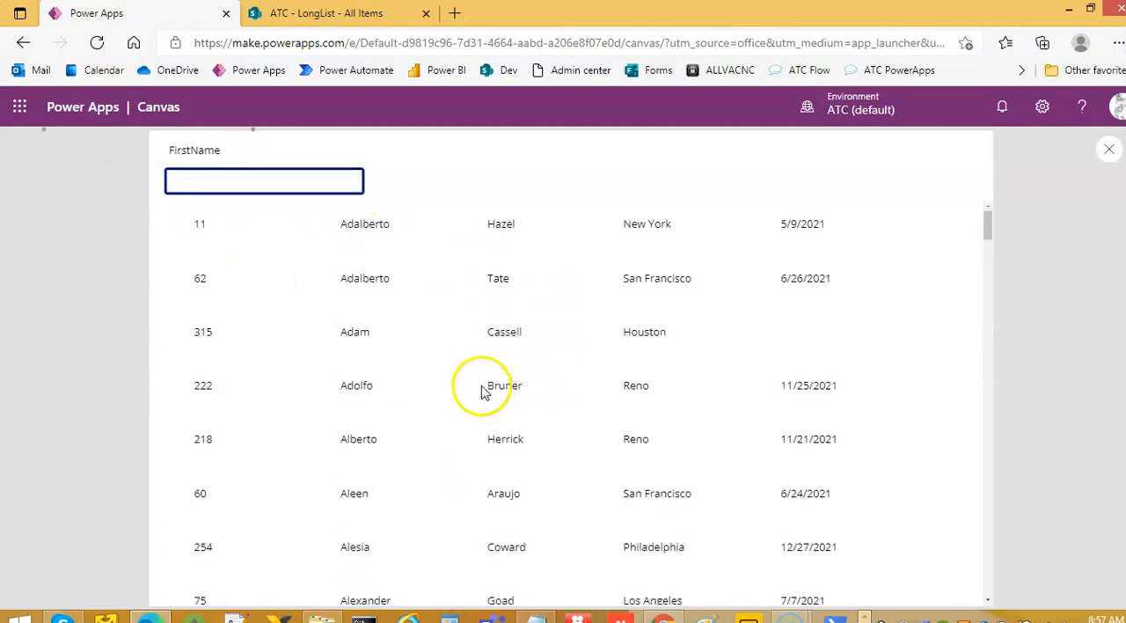
{"action": "scroll", "scroll_direction": "down", "scroll_amount": 3}
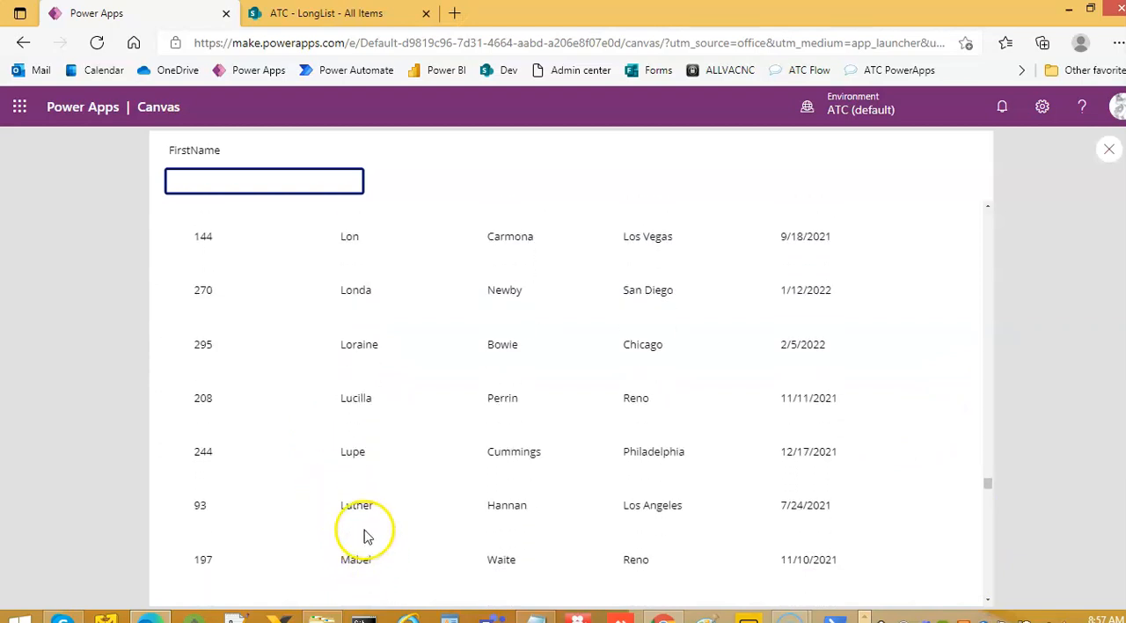
{"action": "left_click", "coordinate": [264, 180]}
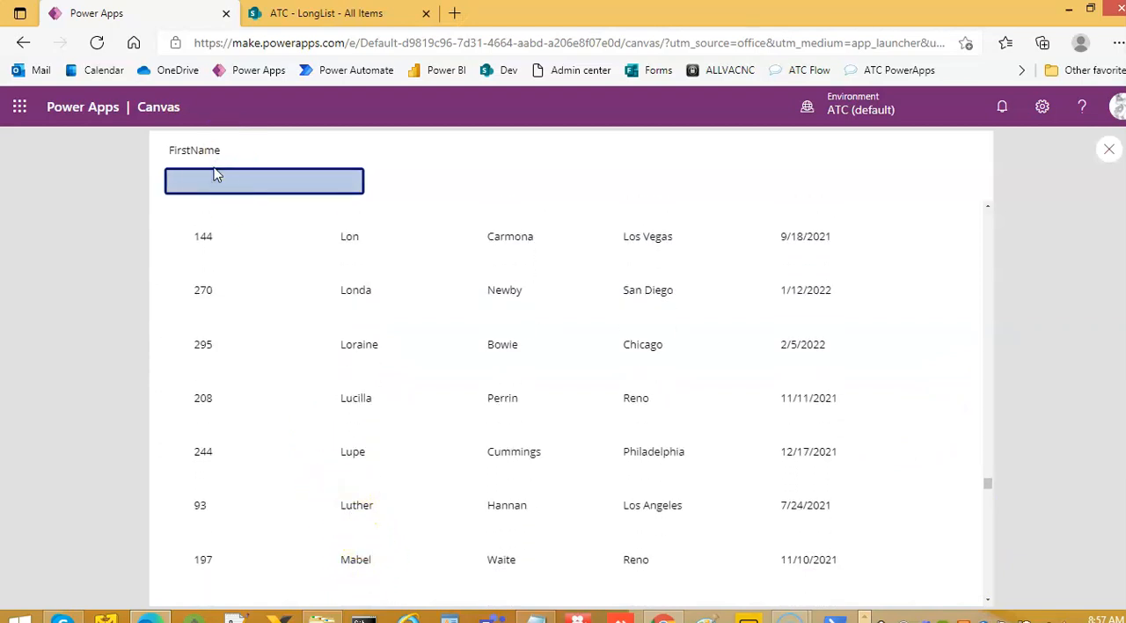
{"action": "type", "text": "Luther"}
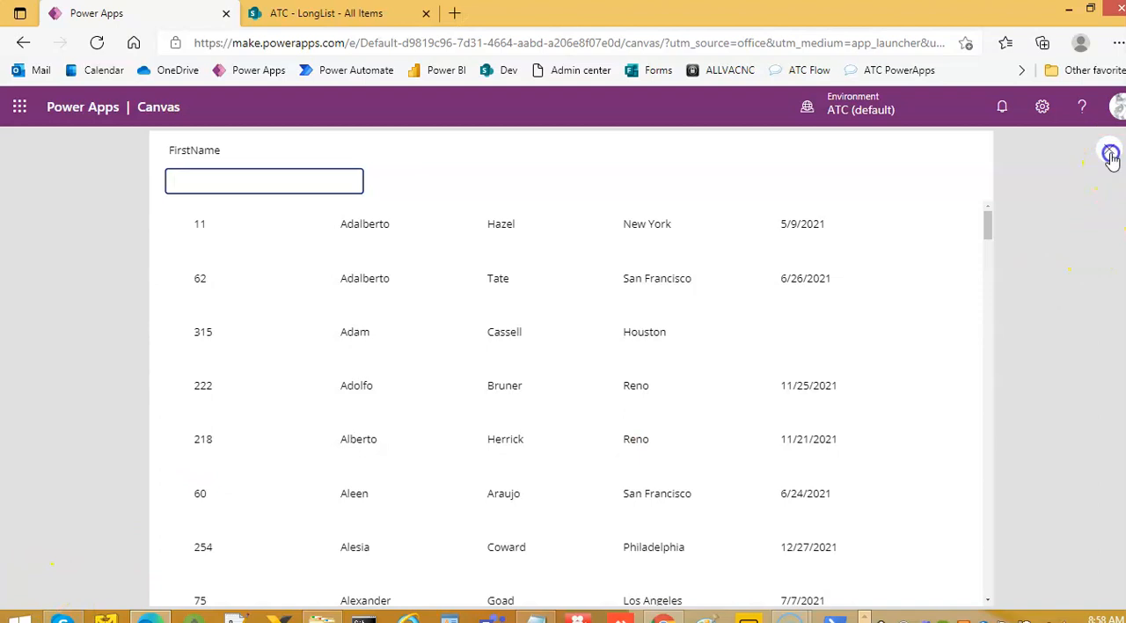
{"action": "left_click", "coordinate": [1112, 153]}
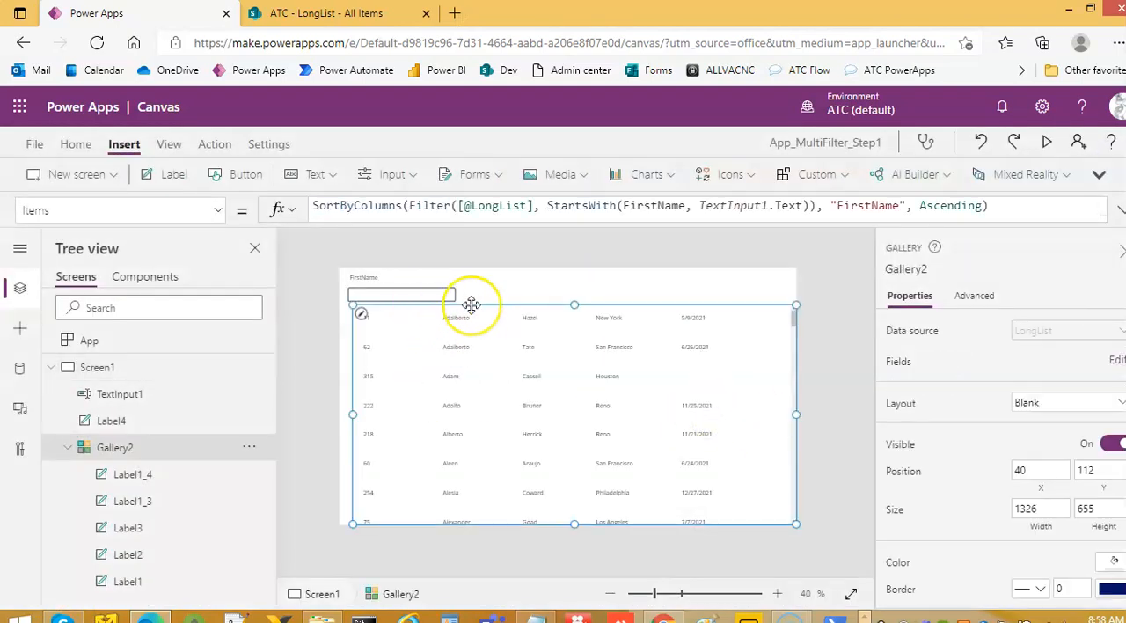
Select the gallery to review its Items formula sorting by FirstName ascending.
{"action": "left_click", "coordinate": [401, 294]}
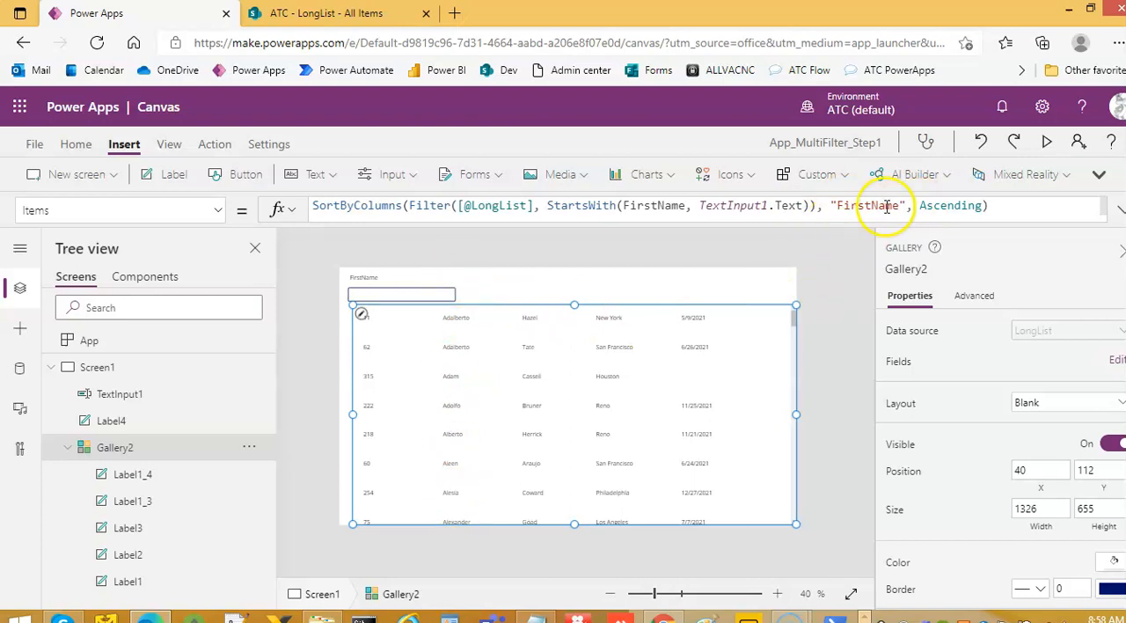
{"action": "mouse_move", "coordinate": [704, 260]}
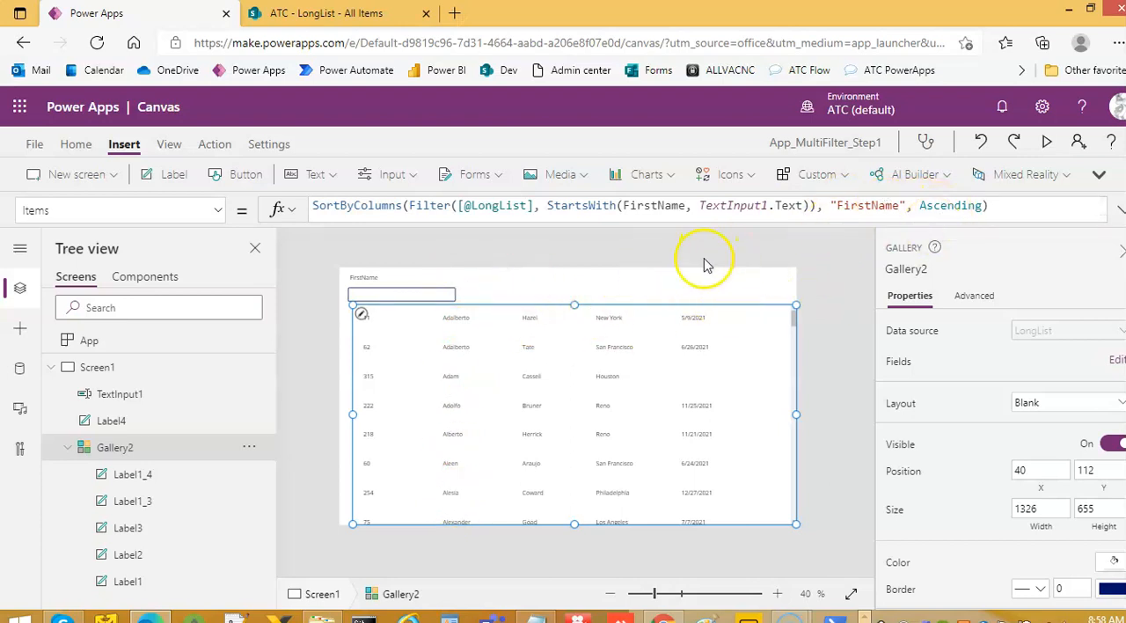
{"action": "mouse_move", "coordinate": [628, 296]}
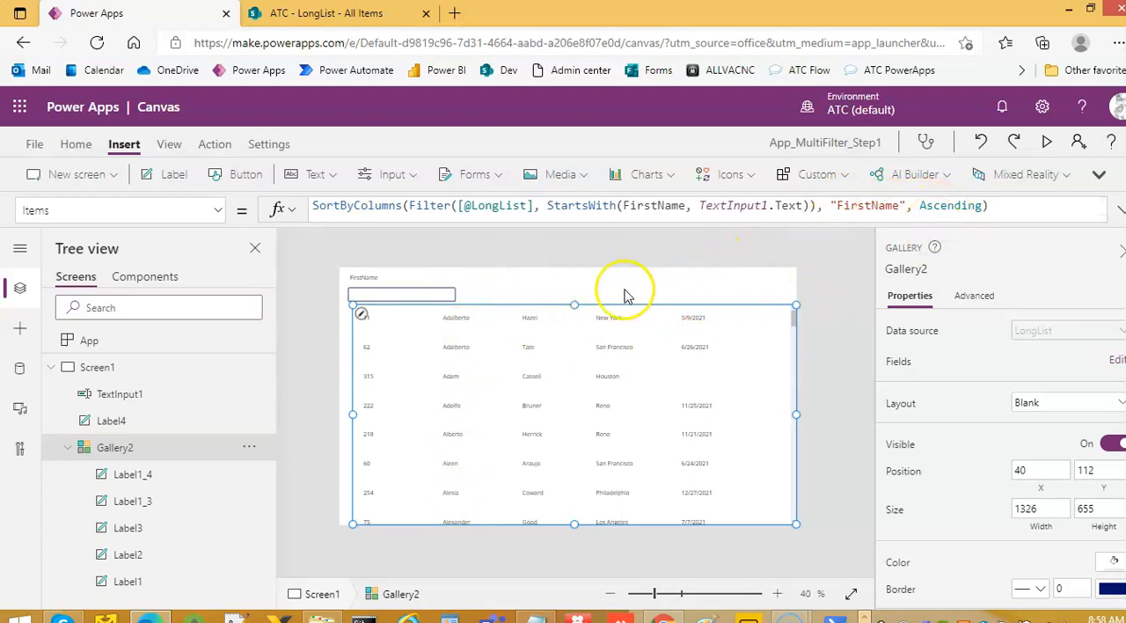
{"action": "mouse_move", "coordinate": [629, 304]}
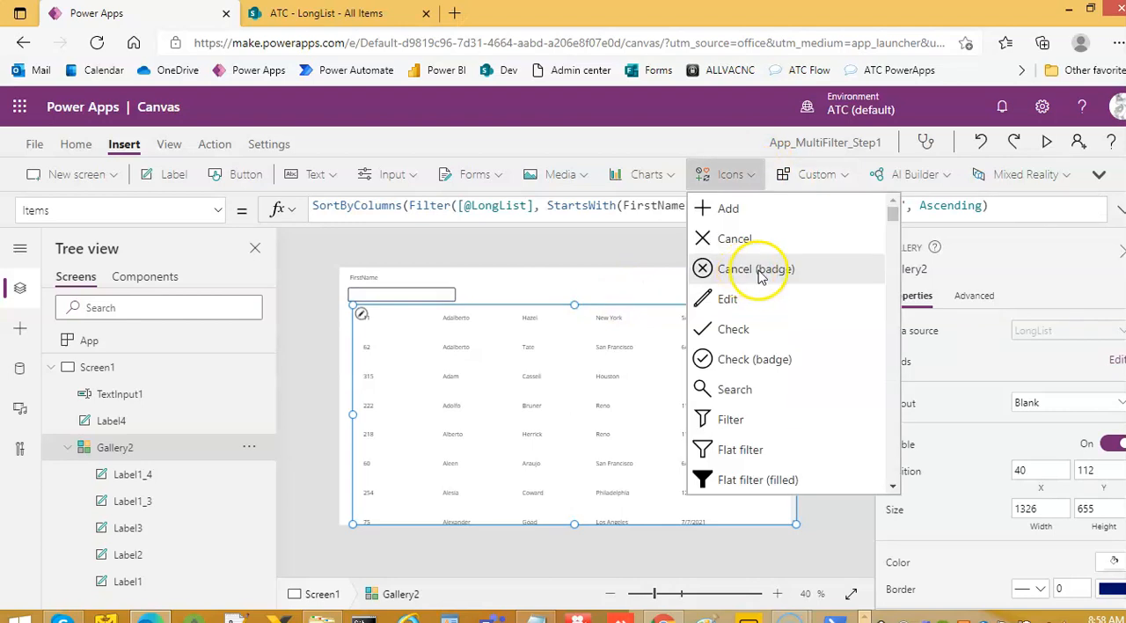
{"action": "scroll", "scroll_direction": "down", "scroll_amount": 3}
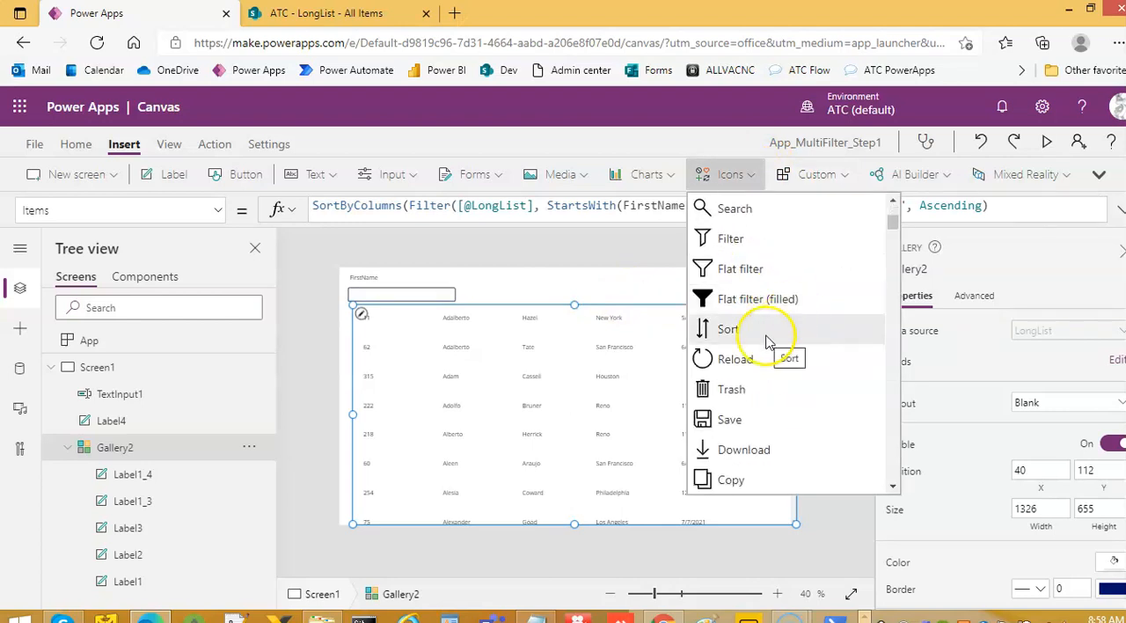
{"action": "left_click", "coordinate": [728, 328]}
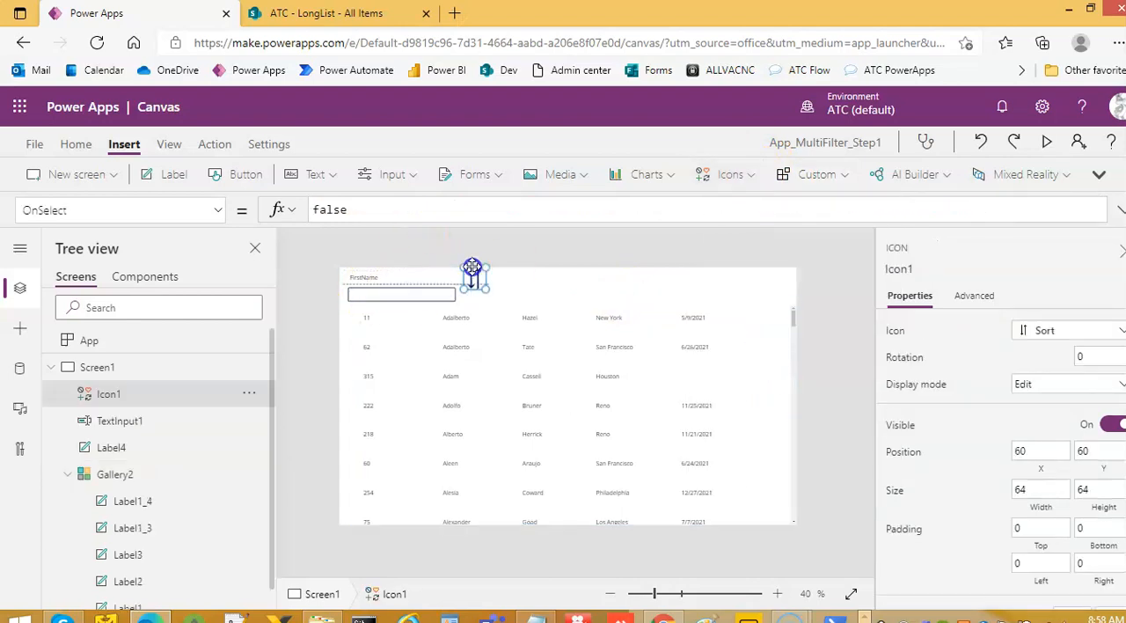
{"action": "left_click_drag", "start_coordinate": [473, 273], "coordinate": [492, 278]}
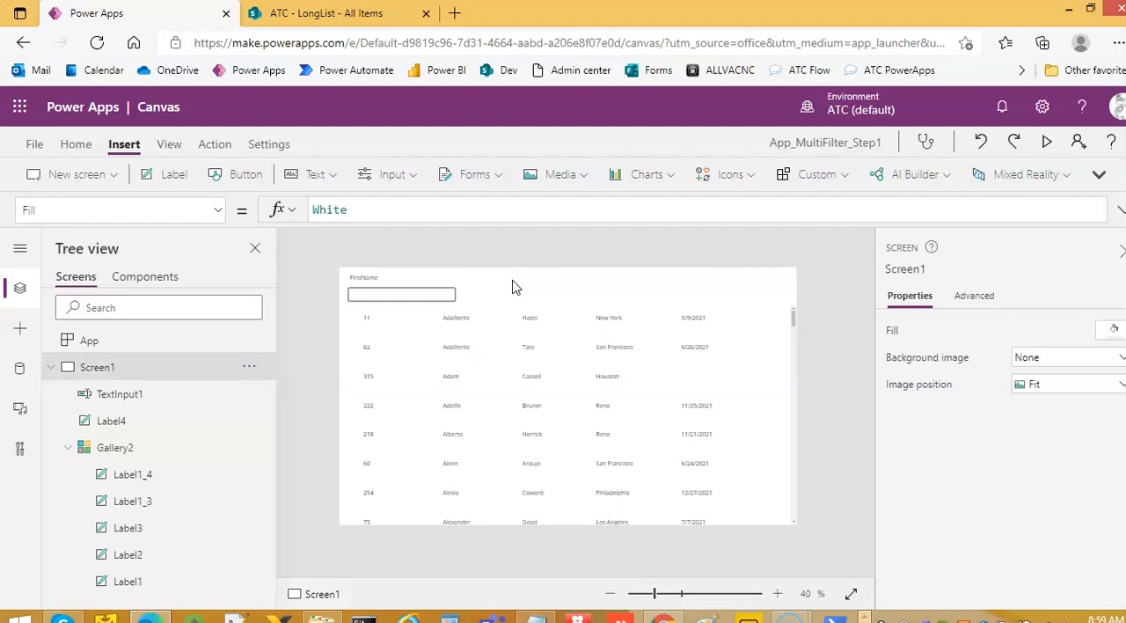
{"action": "mouse_move", "coordinate": [537, 283]}
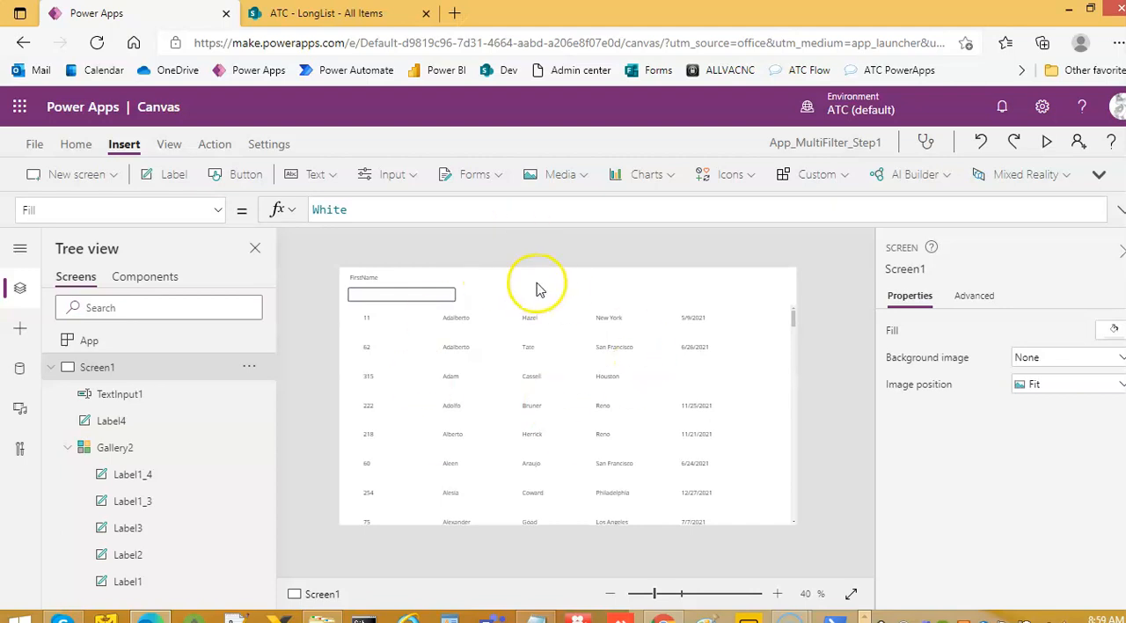